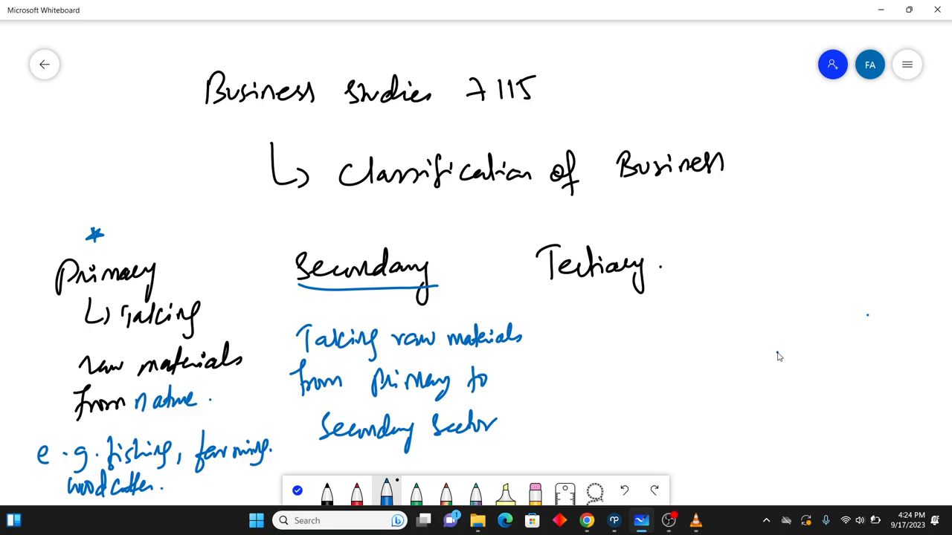
mouse_move(320, 284)
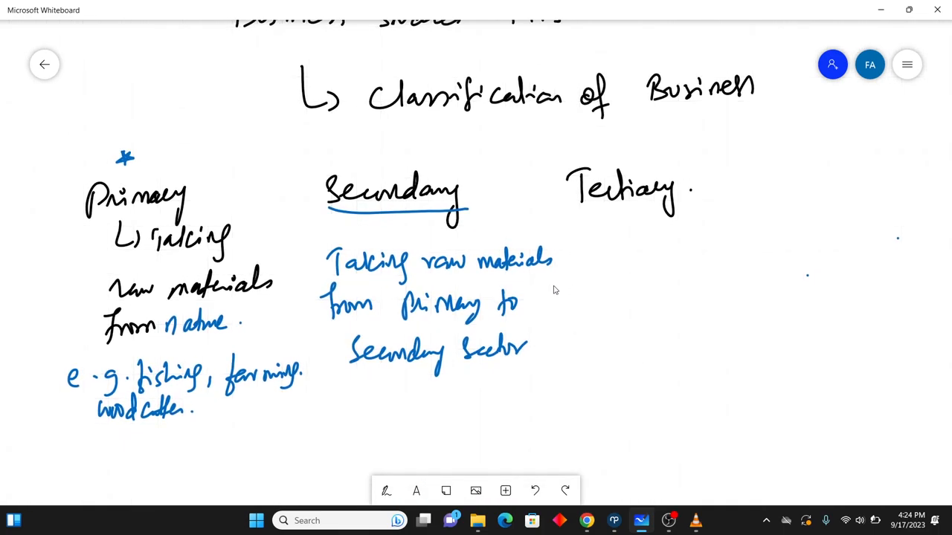
mouse_move(546, 283)
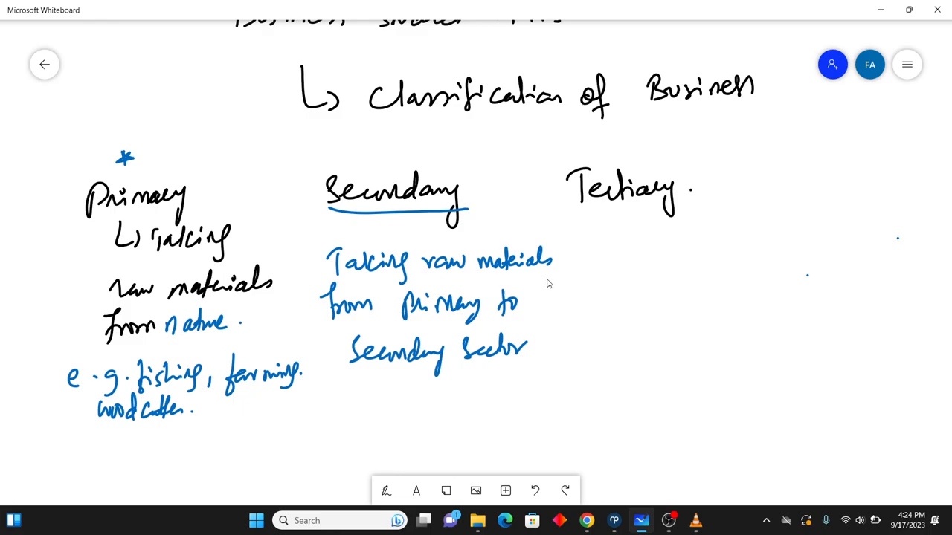
mouse_move(141, 355)
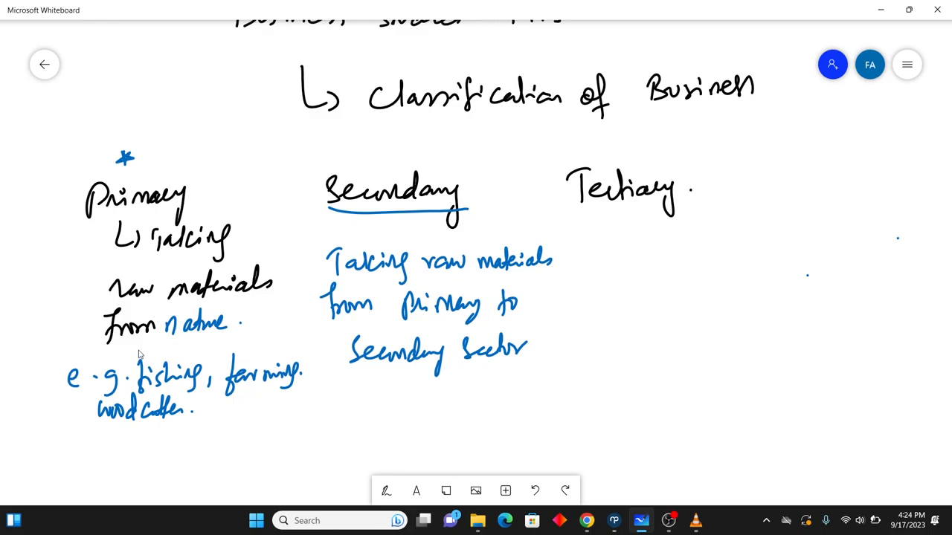
mouse_move(332, 412)
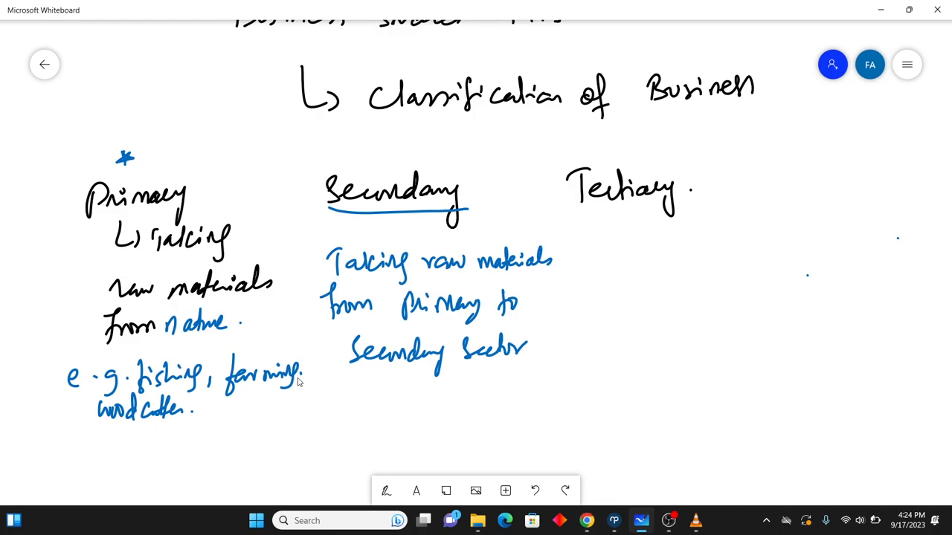
mouse_move(435, 235)
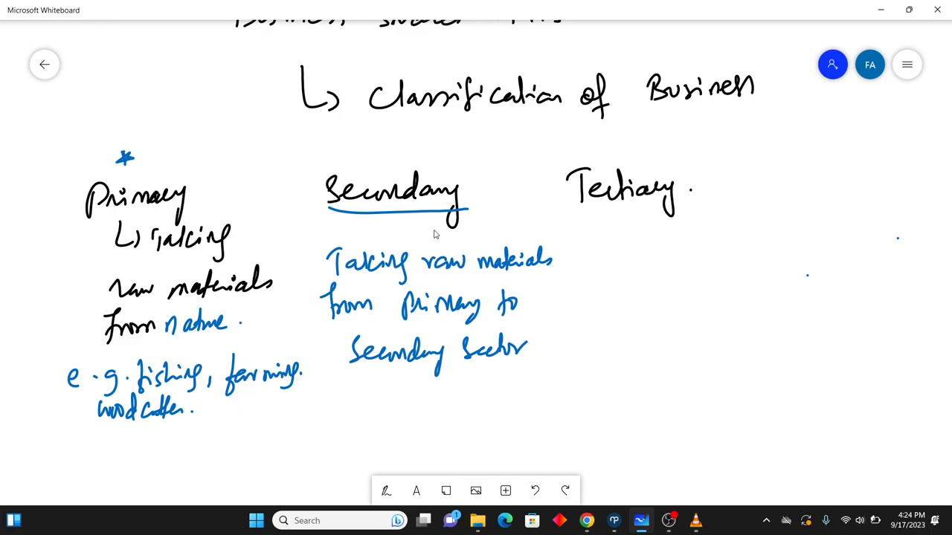
mouse_move(130, 210)
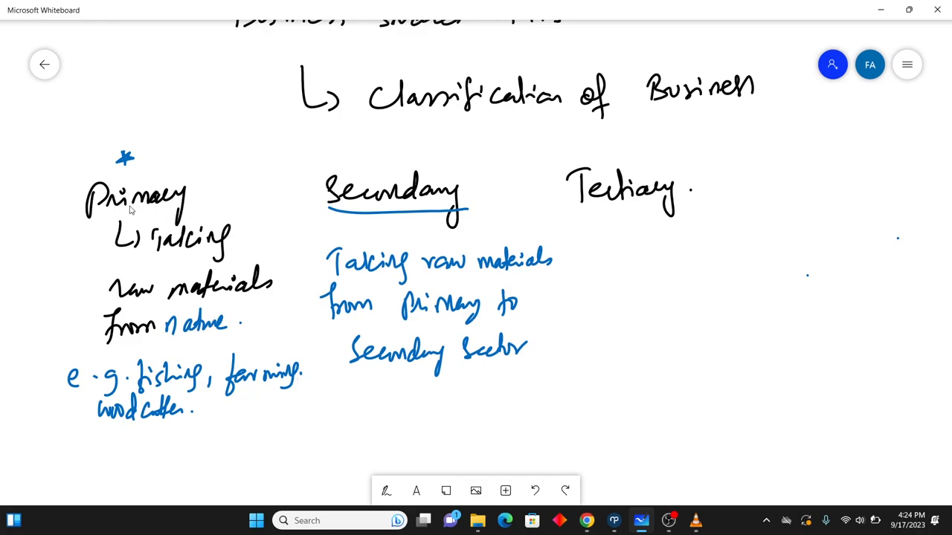
mouse_move(197, 184)
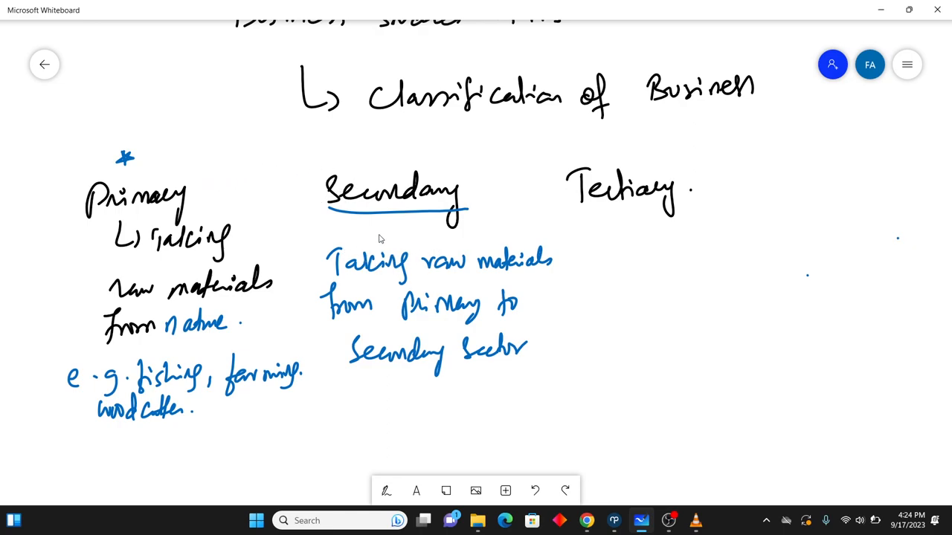
Step: Draw a black line under the Secondary sector definition
left_click(386, 491)
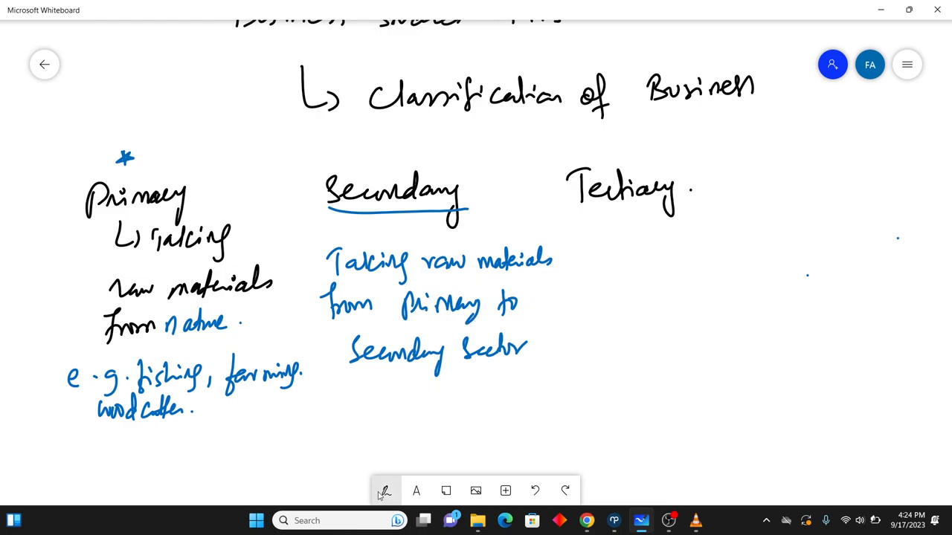
left_click(383, 490)
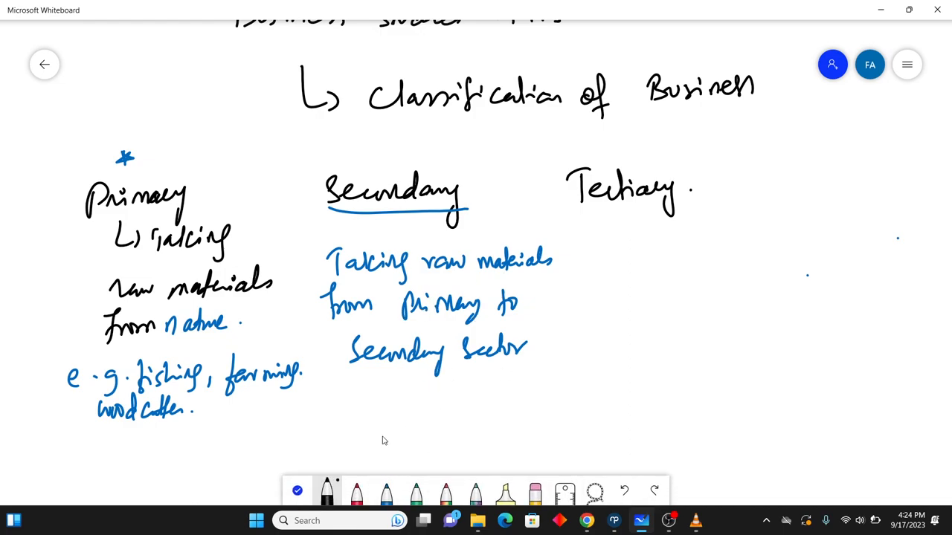
left_click_drag(345, 372, 552, 370)
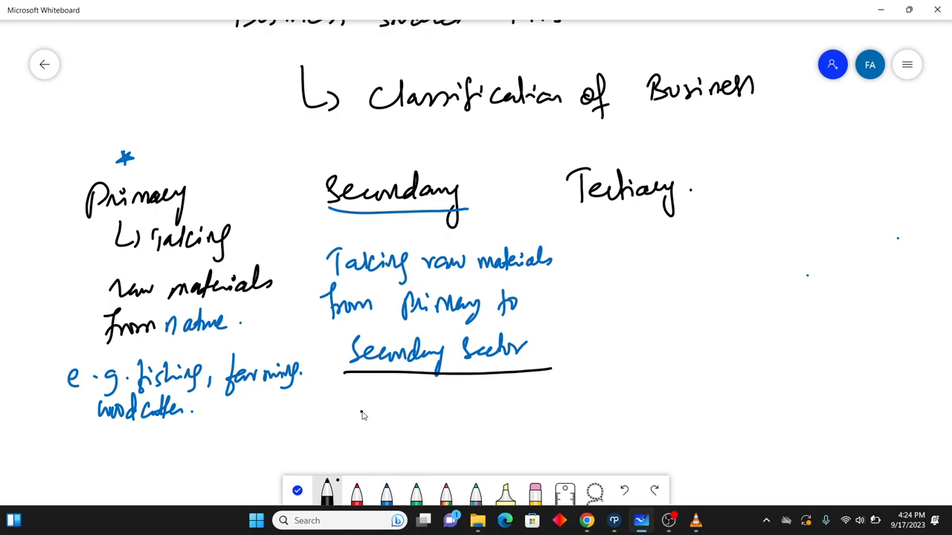
Step: Handwrite 'Processing, Manufacture' below the line and underline Manufacture
left_click_drag(357, 416, 446, 427)
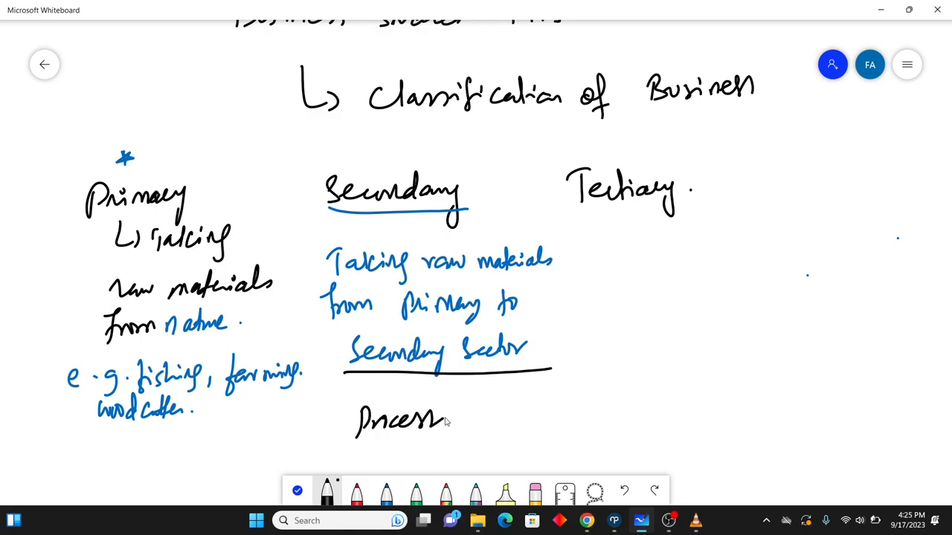
left_click_drag(442, 420, 479, 420)
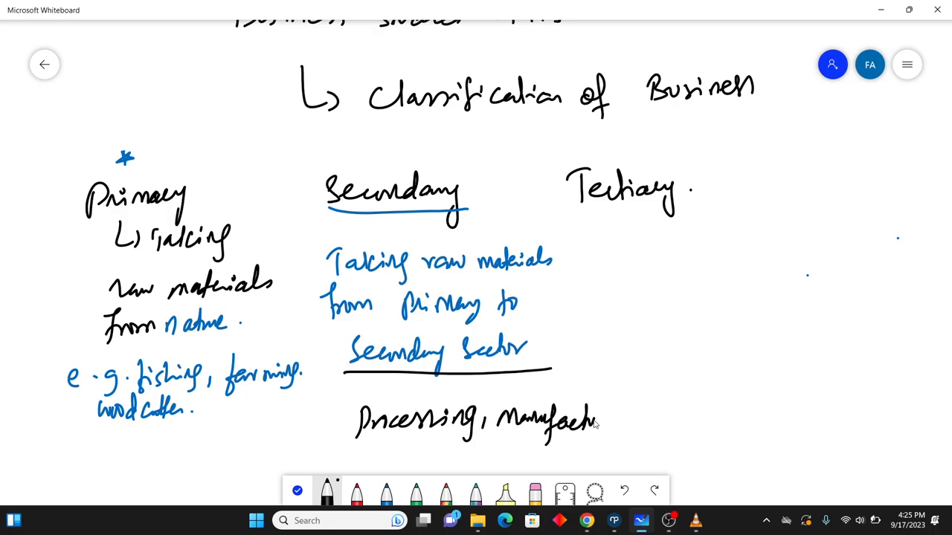
left_click_drag(594, 420, 625, 432)
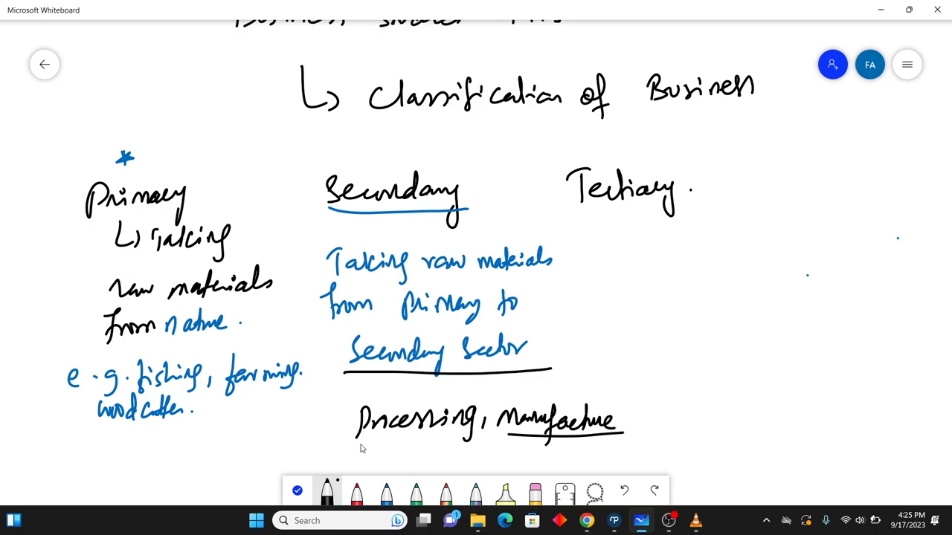
Step: Write 'Wood → Table' and label Table as secondary
scroll("up", 3)
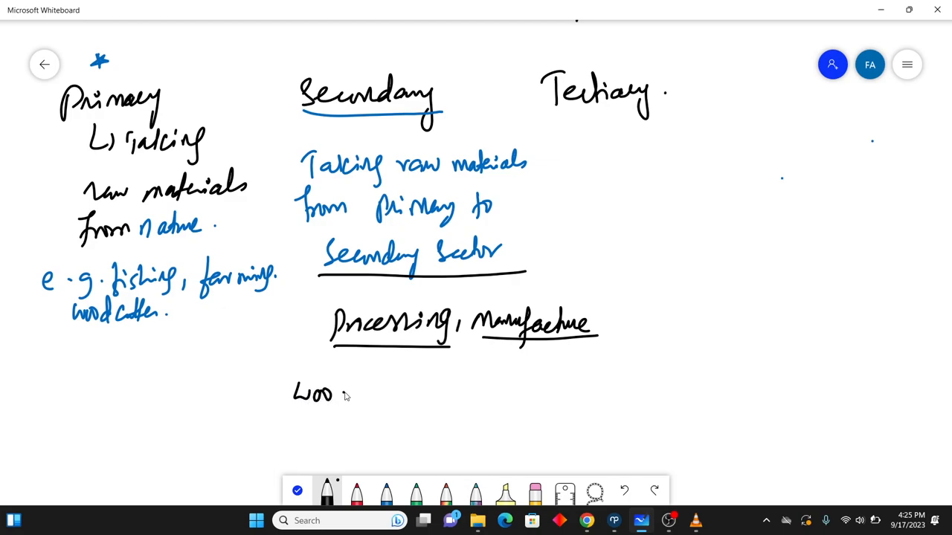
left_click_drag(335, 394, 379, 390)
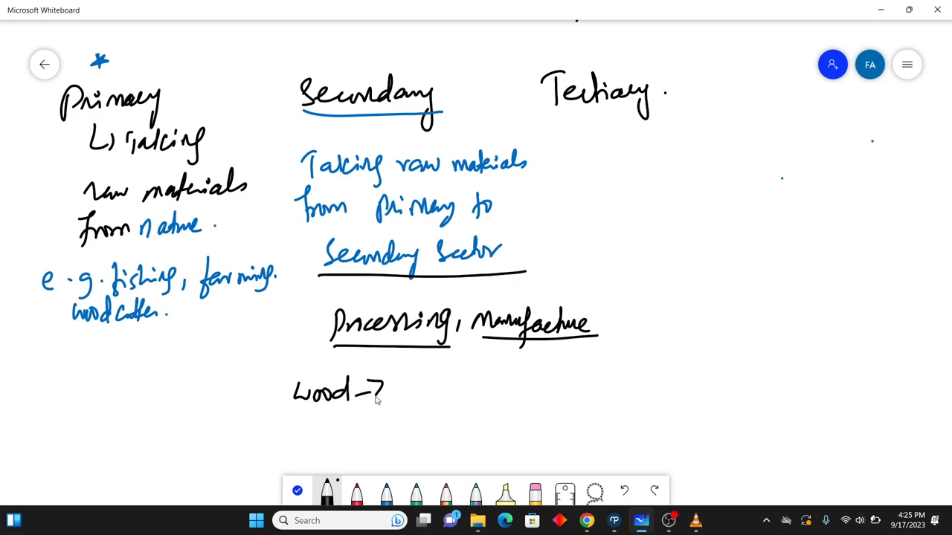
type("Table")
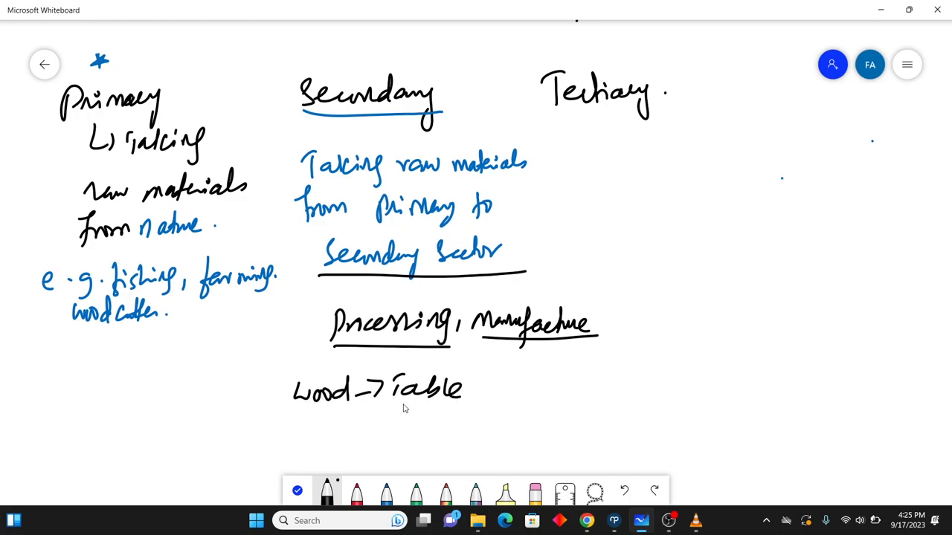
left_click_drag(468, 375, 505, 379)
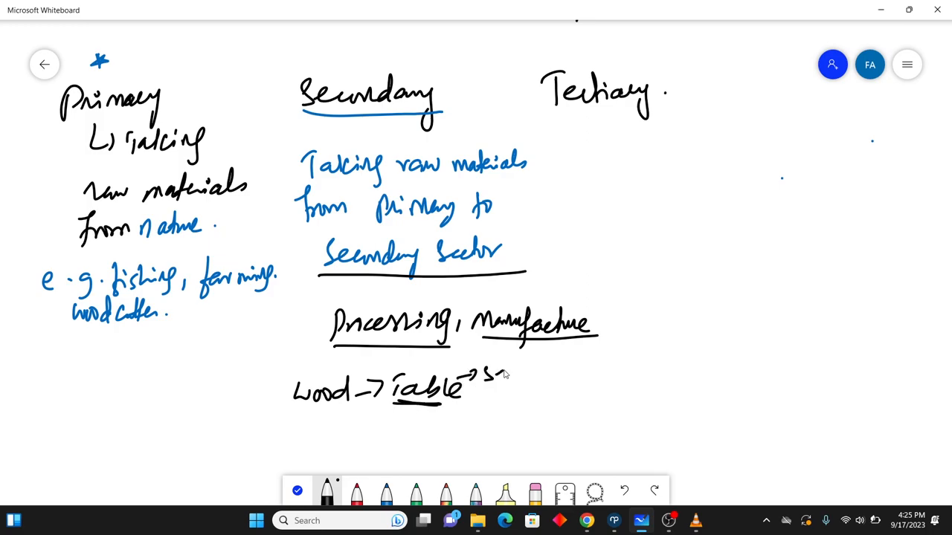
left_click_drag(487, 375, 584, 372)
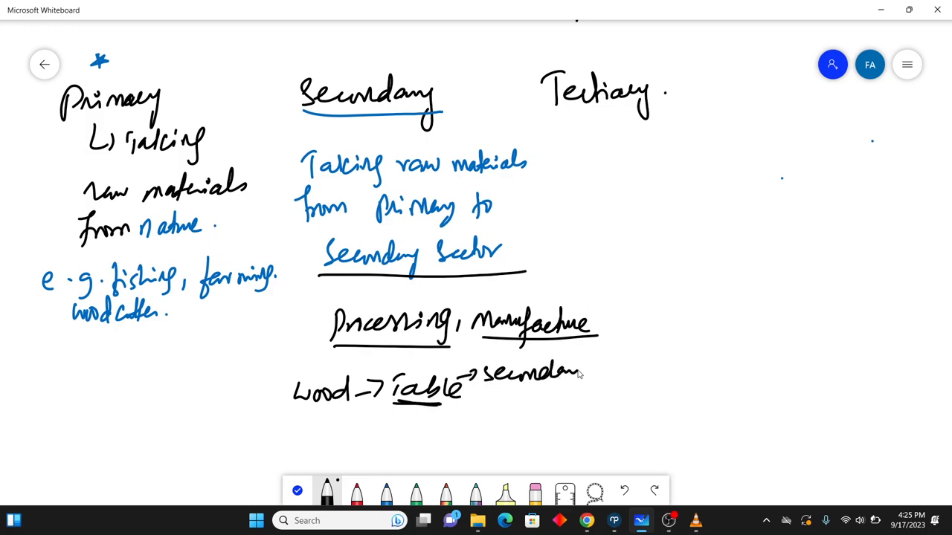
Step: Label Wood as Primary, then draw a hook arrow from Table to 'Sell ?'
left_click_drag(282, 410, 342, 409)
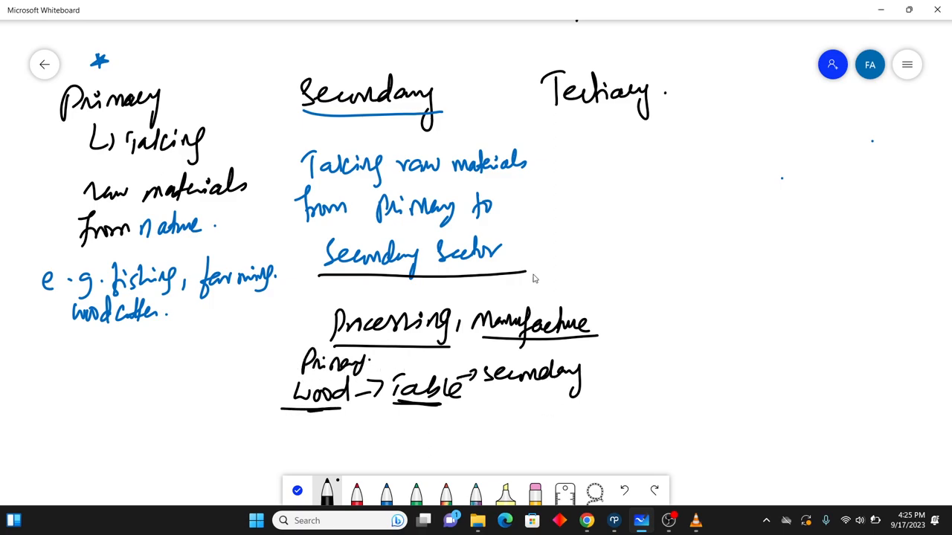
left_click_drag(424, 405, 464, 431)
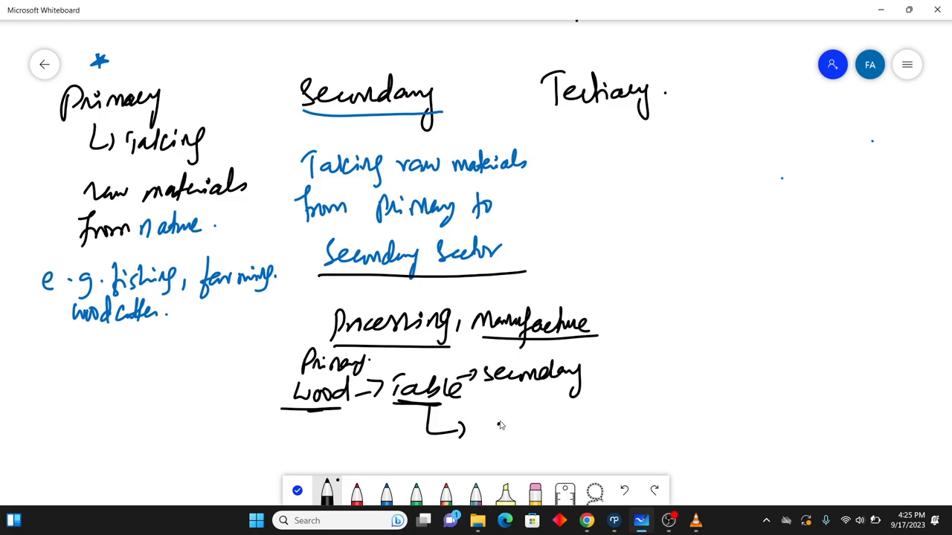
left_click_drag(483, 416, 543, 446)
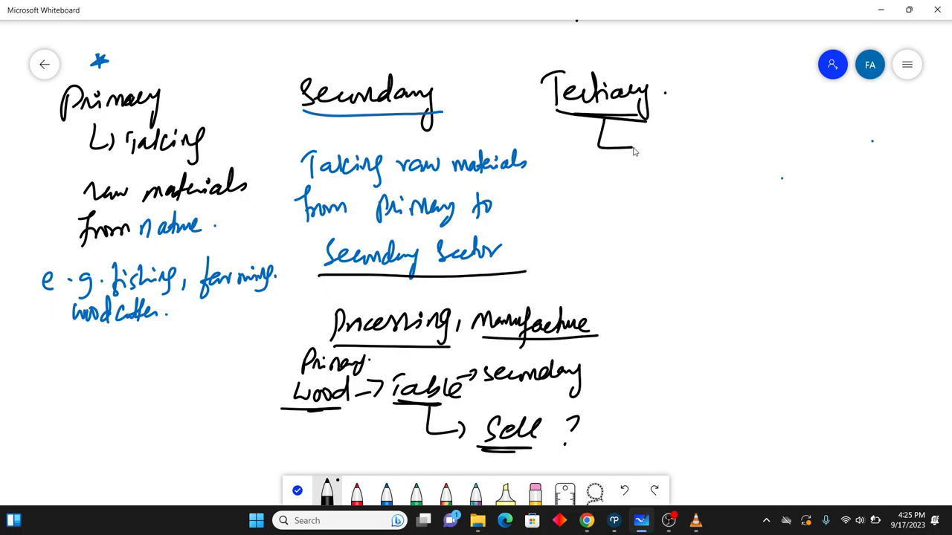
Step: Write 'It is responsible for services only' beside Tertiary and start 'e.g.'
left_click_drag(602, 141, 713, 149)
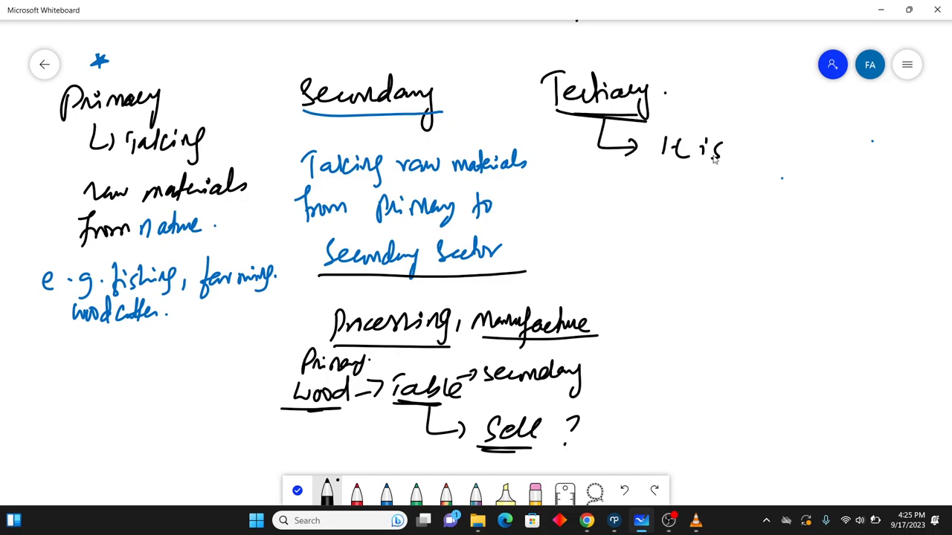
left_click_drag(744, 148, 825, 152)
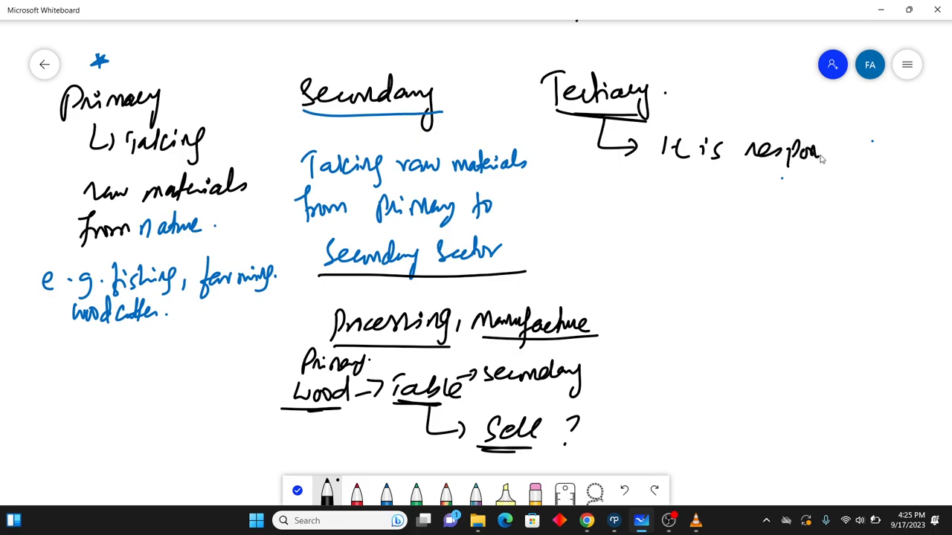
left_click_drag(825, 152, 892, 160)
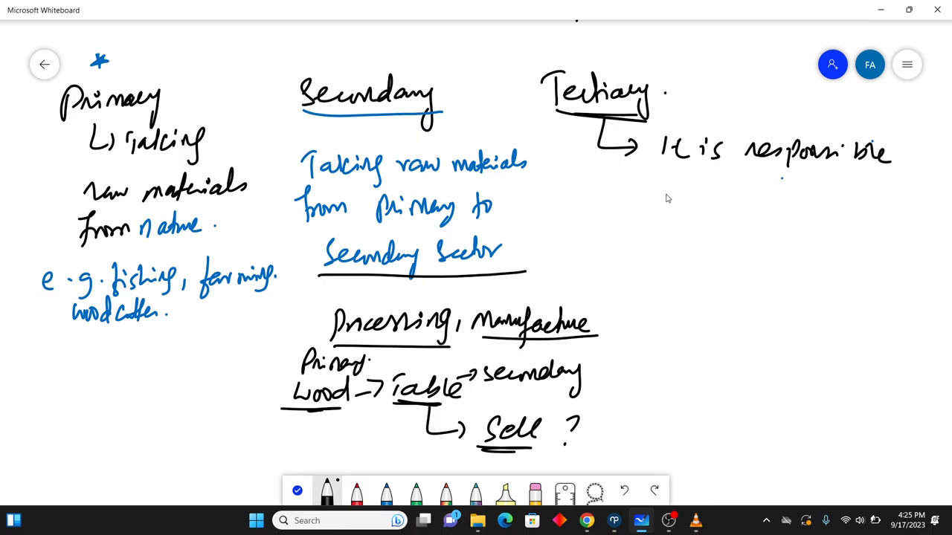
left_click_drag(658, 200, 758, 204)
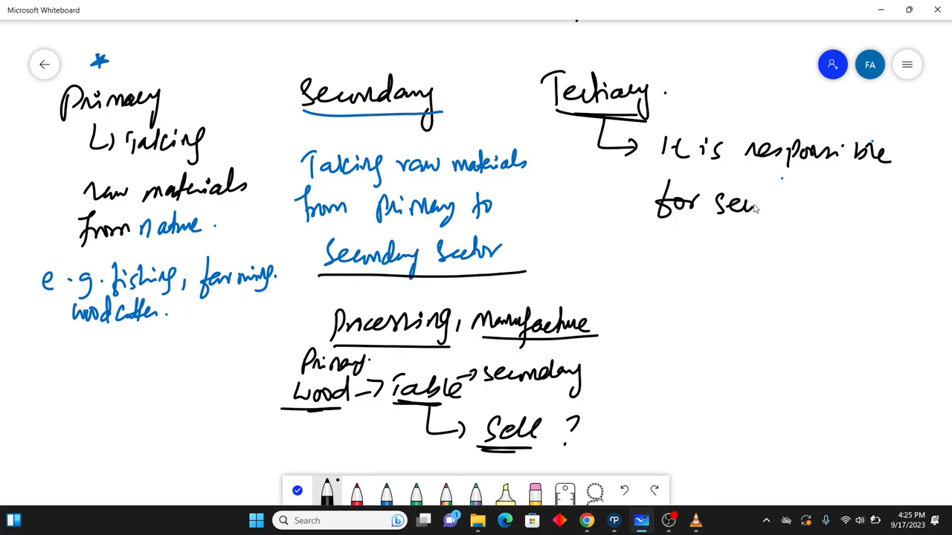
left_click_drag(758, 208, 855, 212)
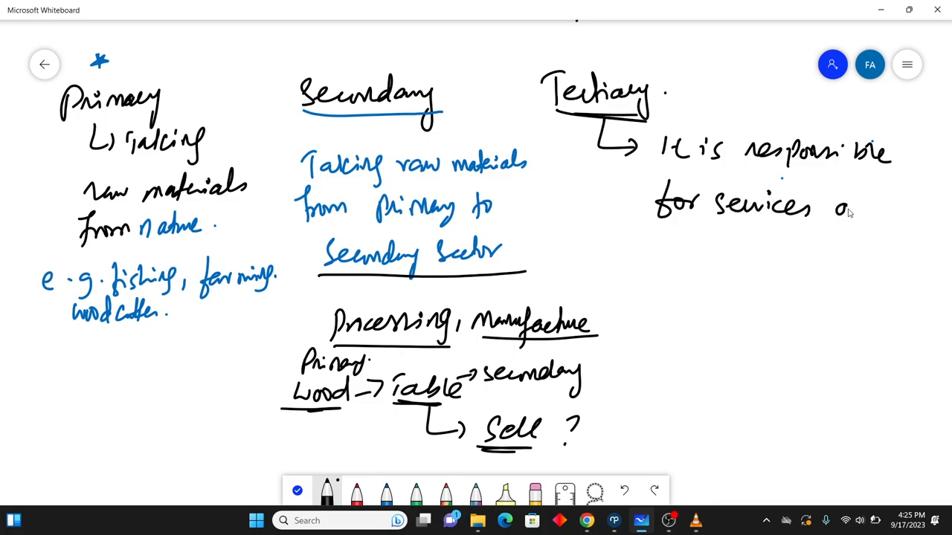
left_click_drag(840, 223, 892, 216)
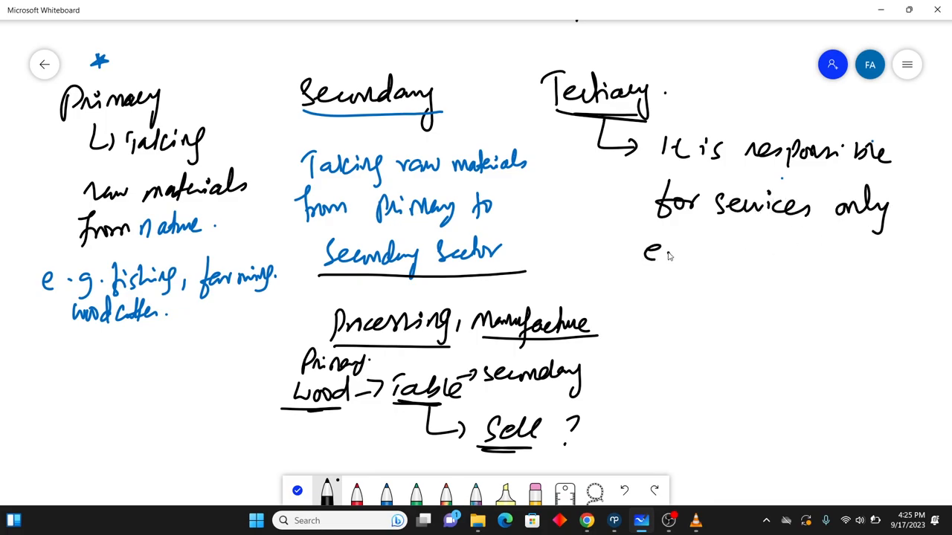
Step: List Insurance, Banking and teaching as tertiary examples, and begin 'Table' below
left_click_drag(643, 256, 758, 256)
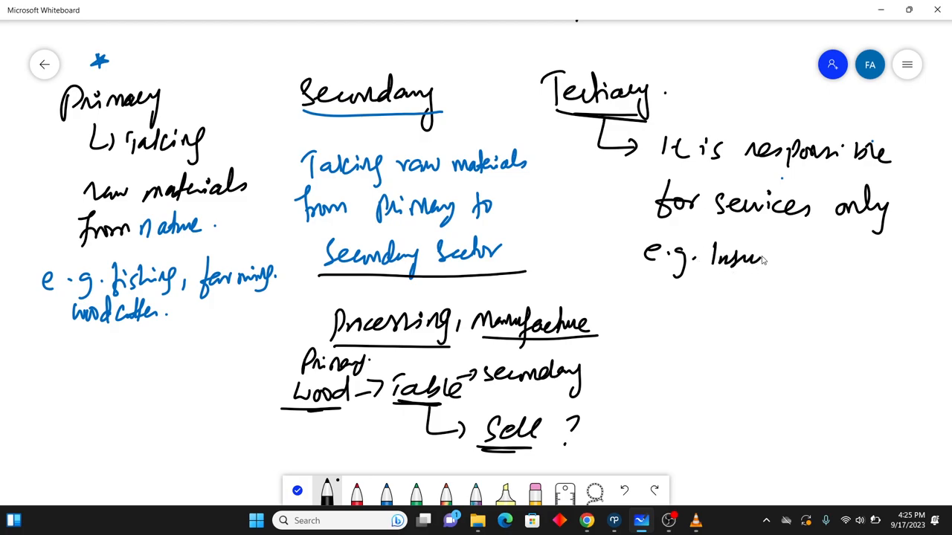
left_click_drag(743, 260, 825, 268)
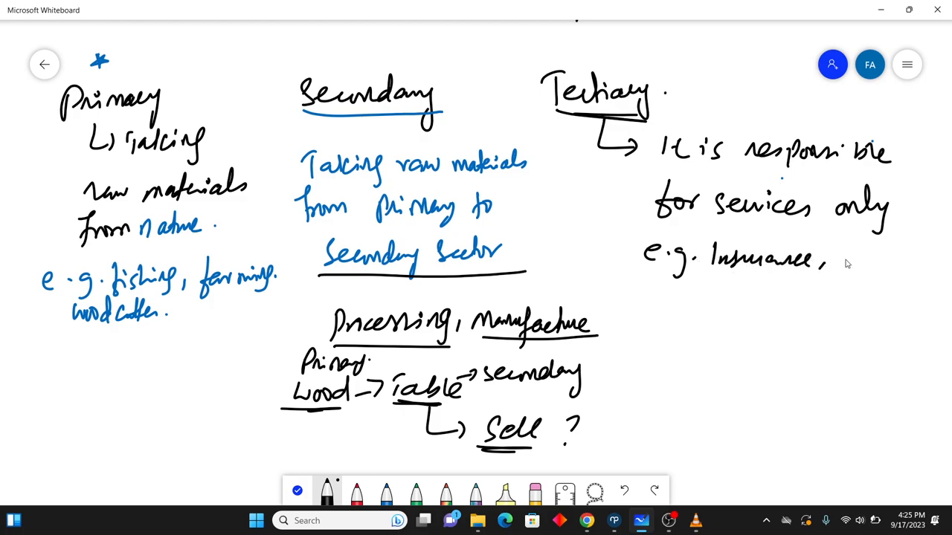
left_click_drag(836, 261, 881, 260)
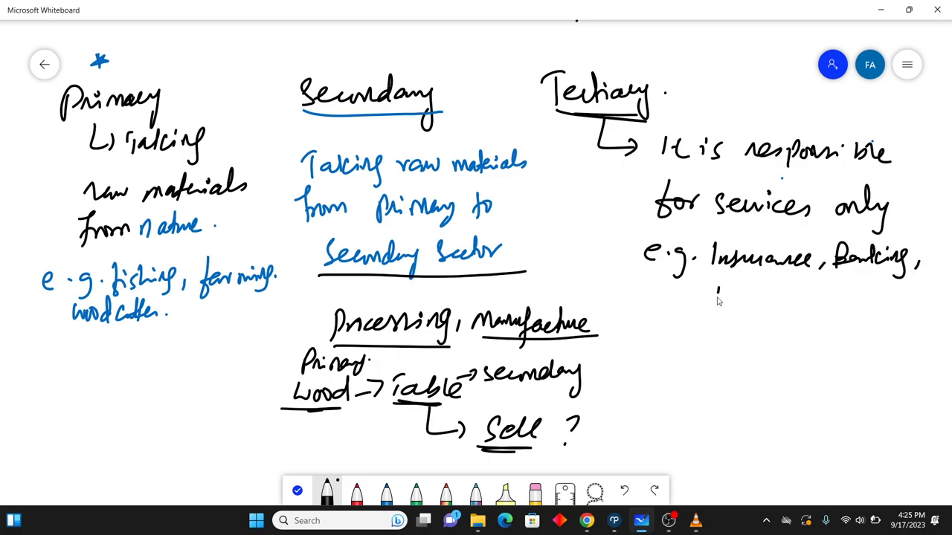
left_click_drag(710, 301, 788, 305)
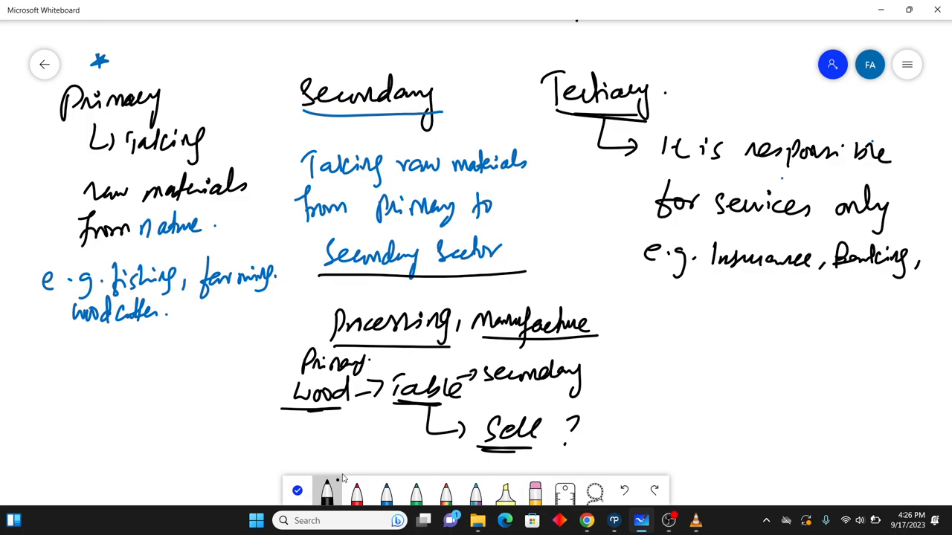
left_click_drag(718, 305, 769, 316)
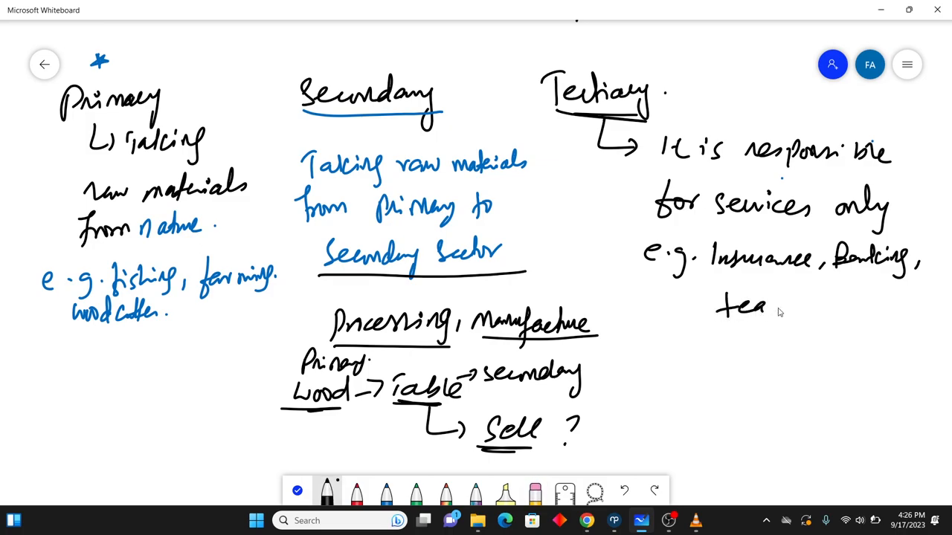
left_click_drag(766, 308, 836, 309)
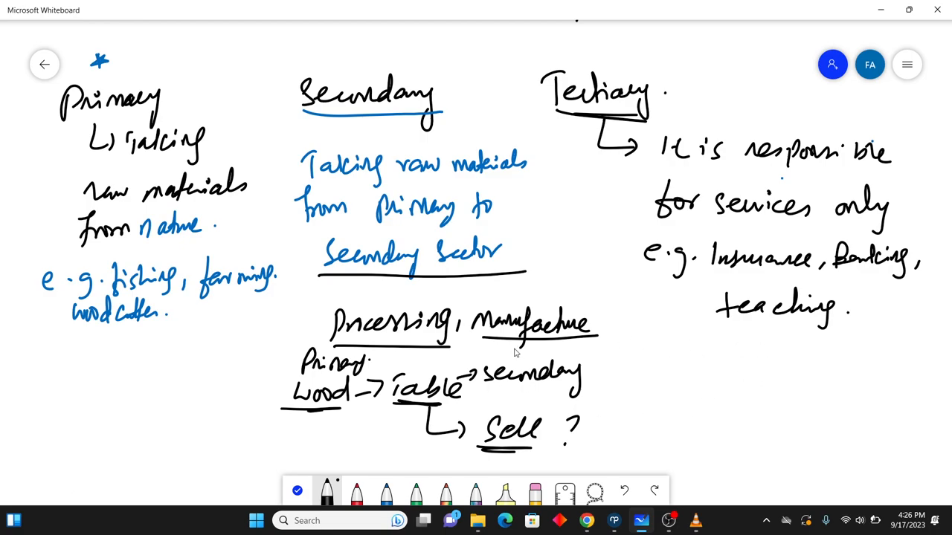
left_click_drag(647, 416, 680, 402)
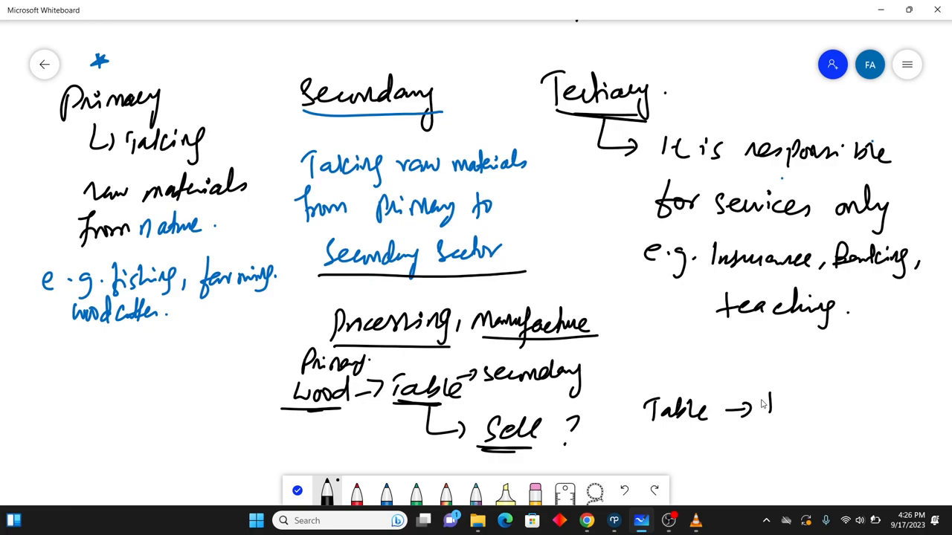
Step: Write the arrow from Table to 'Tertiary.' and underline the line
left_click_drag(766, 409, 840, 406)
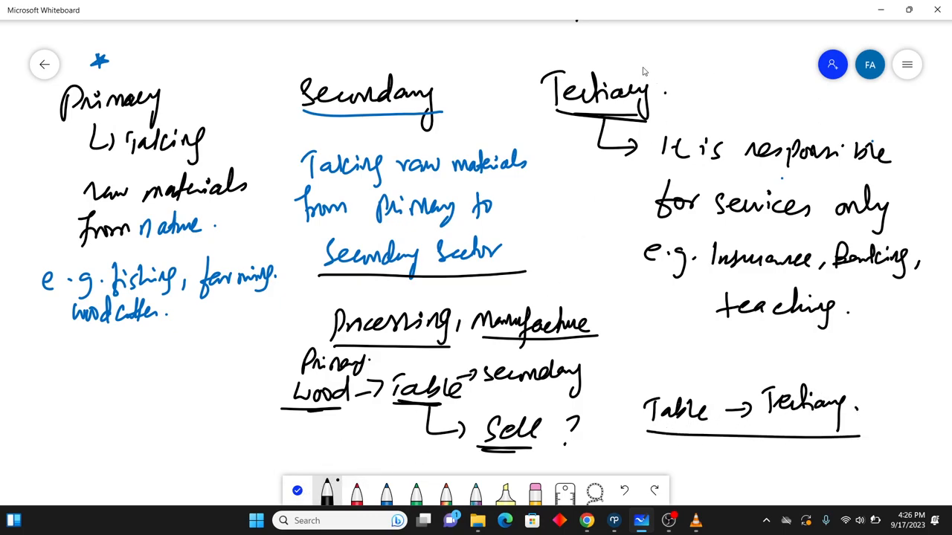
mouse_move(644, 74)
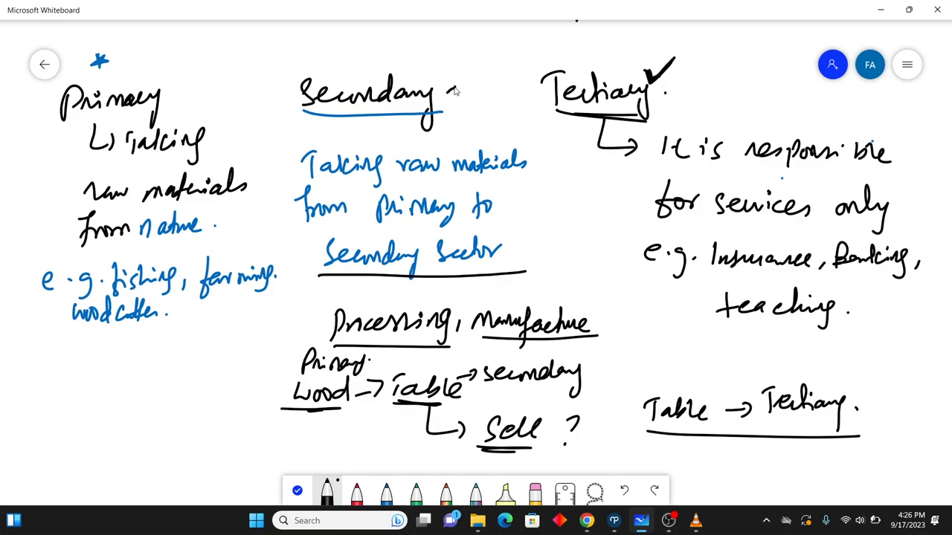
Step: Draw check marks beside the Secondary and Primary headings
left_click_drag(446, 89, 468, 81)
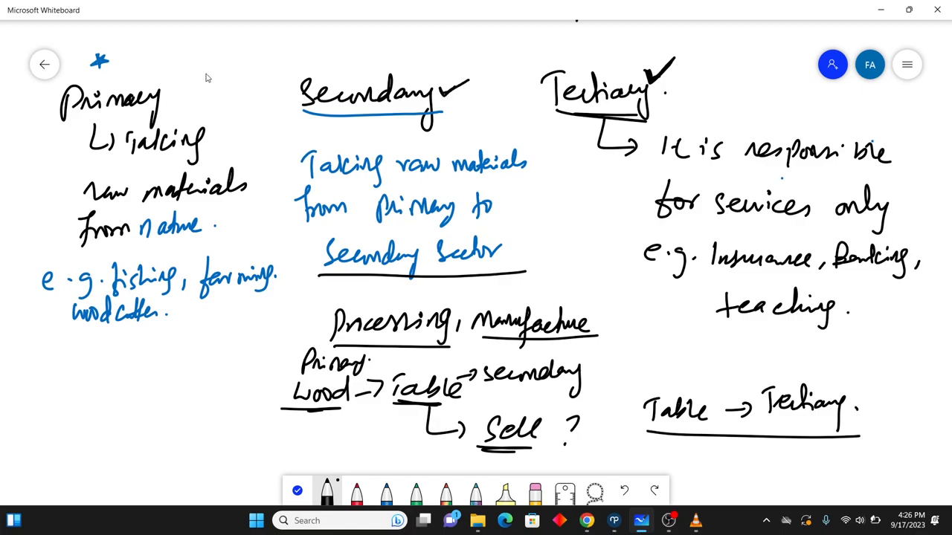
mouse_move(176, 106)
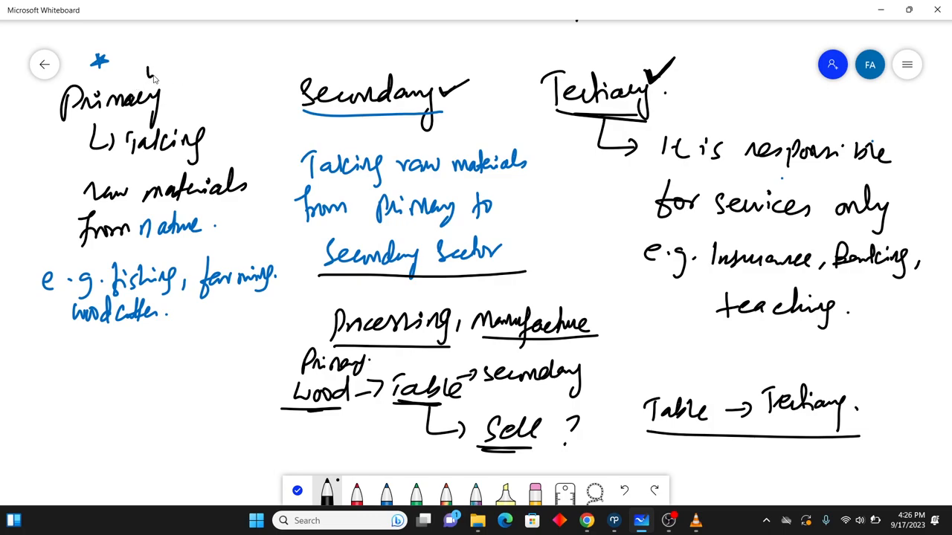
left_click_drag(141, 81, 175, 56)
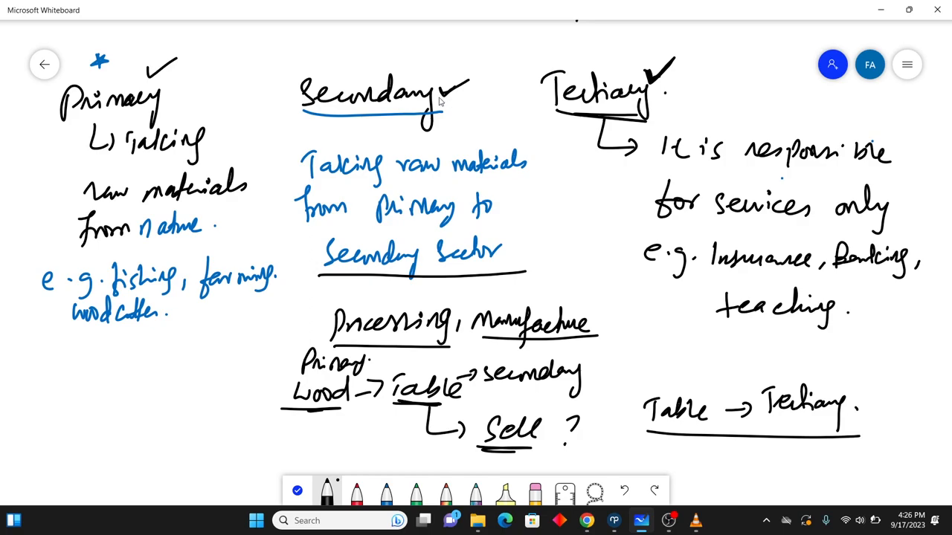
mouse_move(405, 116)
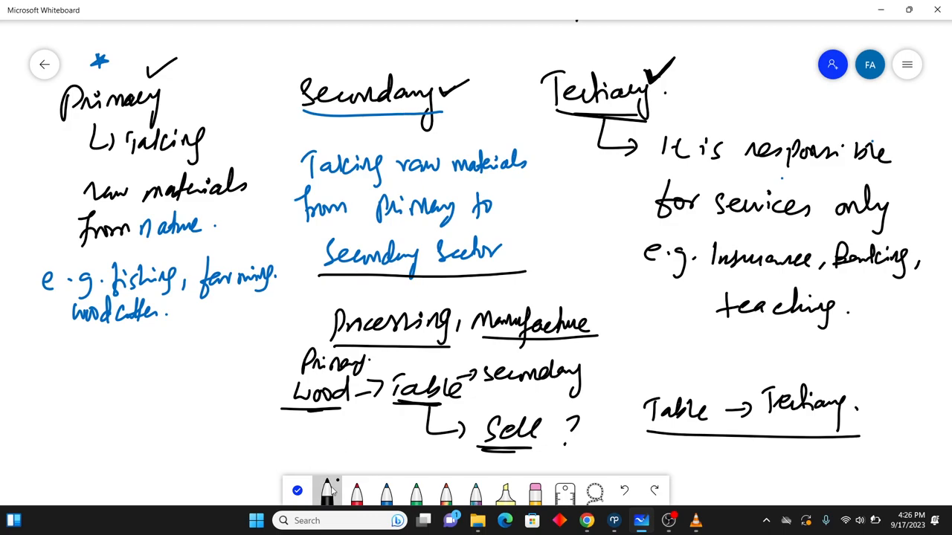
Step: Scroll down and write the heading 'relative importance of economic sector.'
scroll("down", 3)
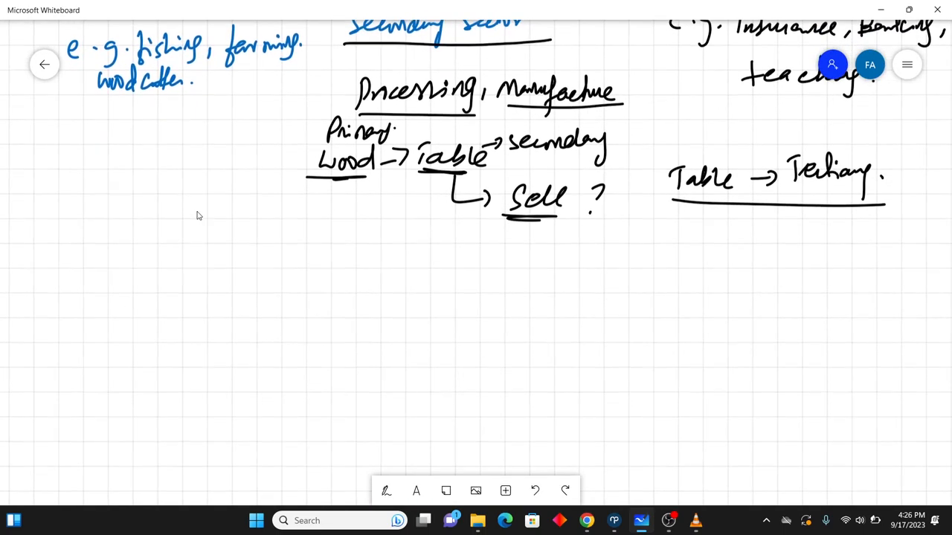
left_click(385, 490)
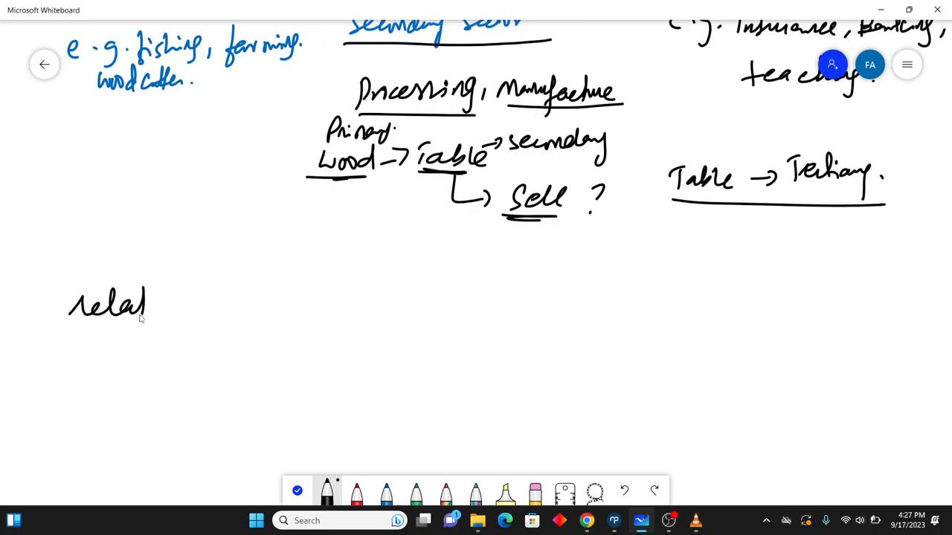
left_click_drag(149, 304, 246, 305)
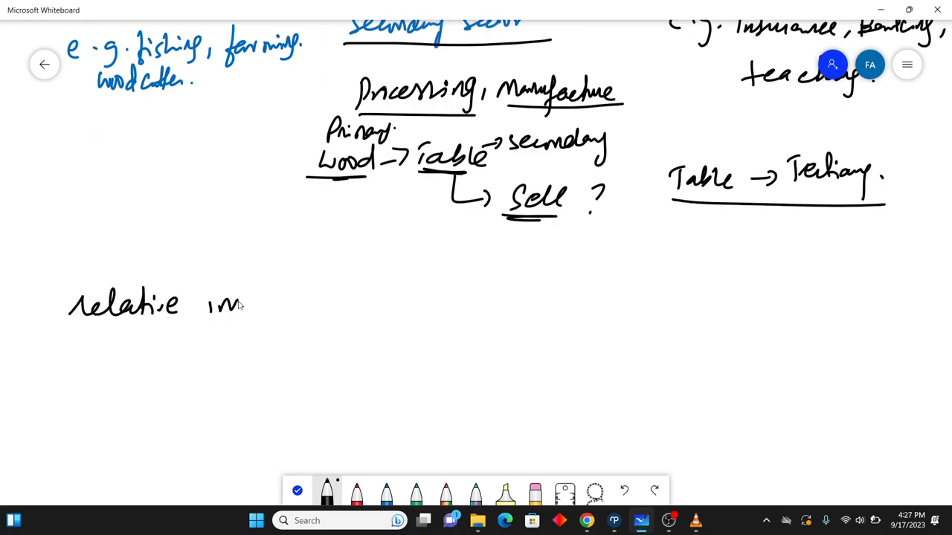
left_click_drag(245, 304, 320, 312)
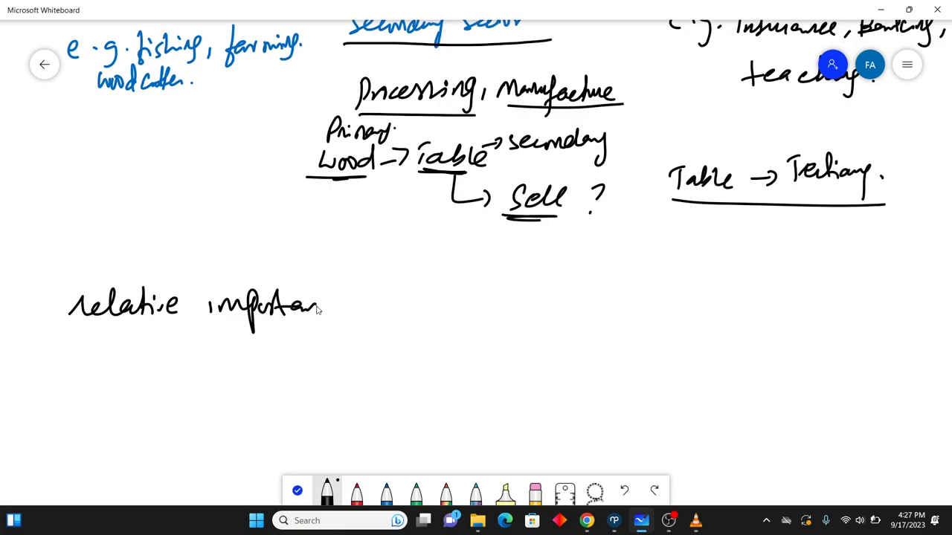
left_click_drag(342, 305, 439, 304)
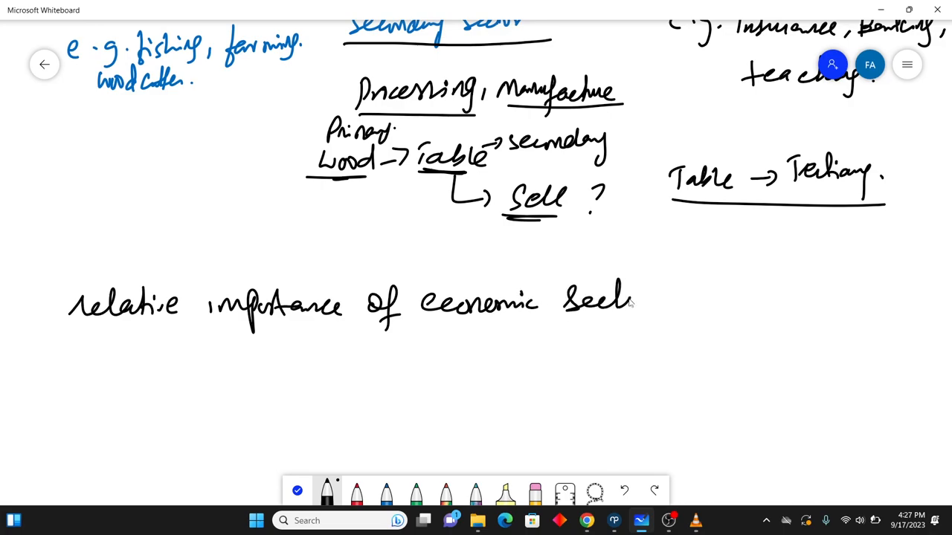
left_click_drag(609, 301, 666, 301)
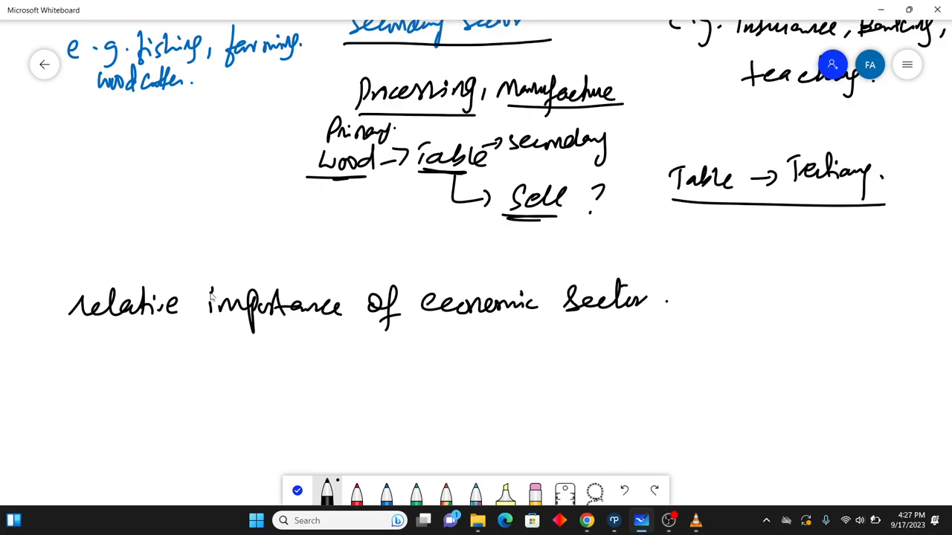
Step: Write point 'i) percentage of no. of employees employed in each sector out of total'
left_click_drag(56, 382, 71, 431)
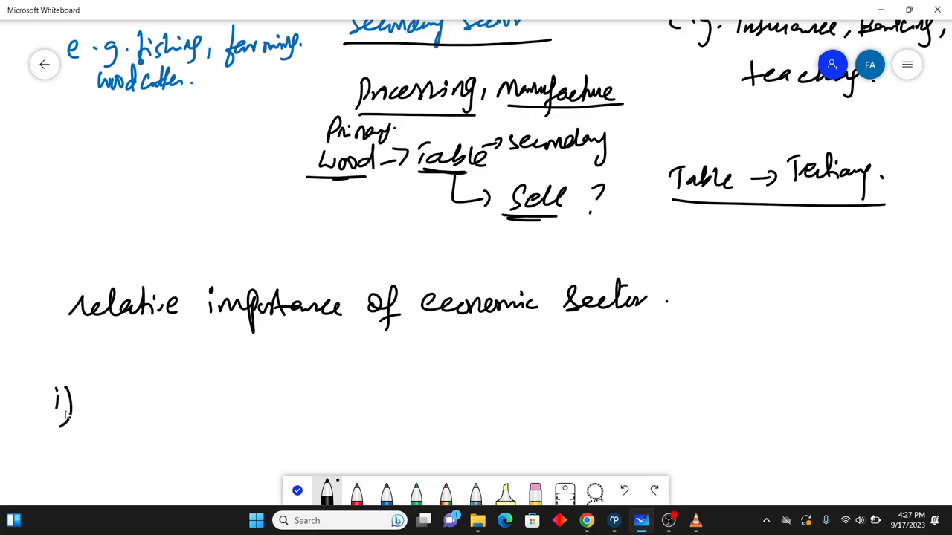
left_click_drag(104, 401, 186, 402)
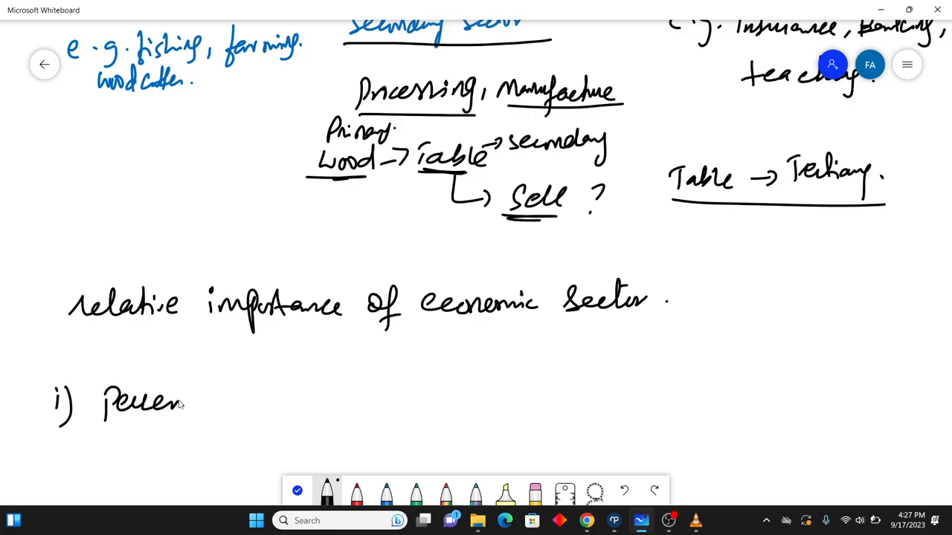
left_click_drag(182, 402, 279, 397)
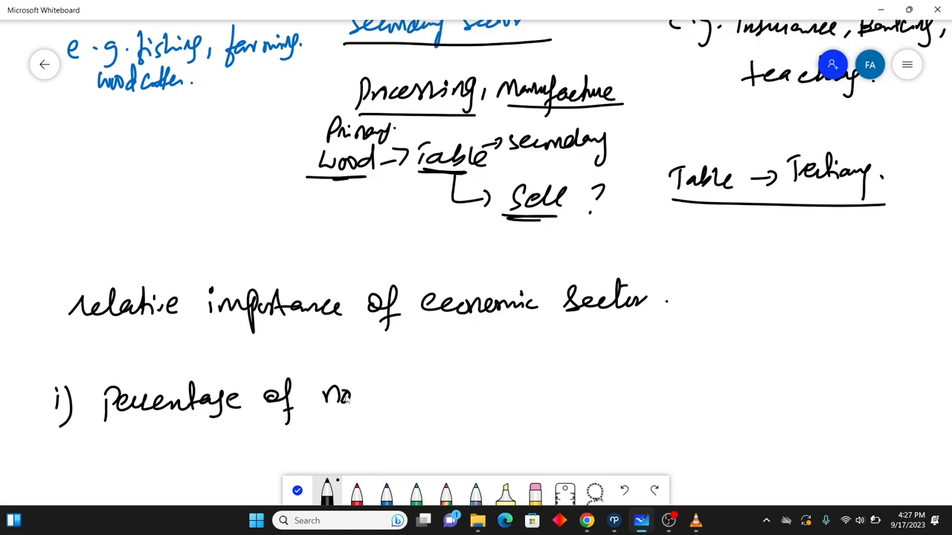
type("no. of e")
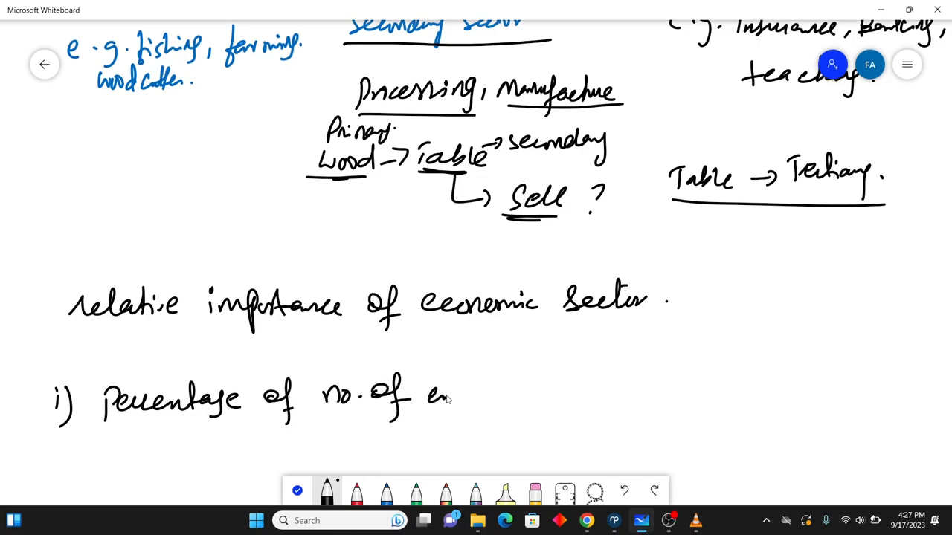
left_click_drag(450, 394, 517, 394)
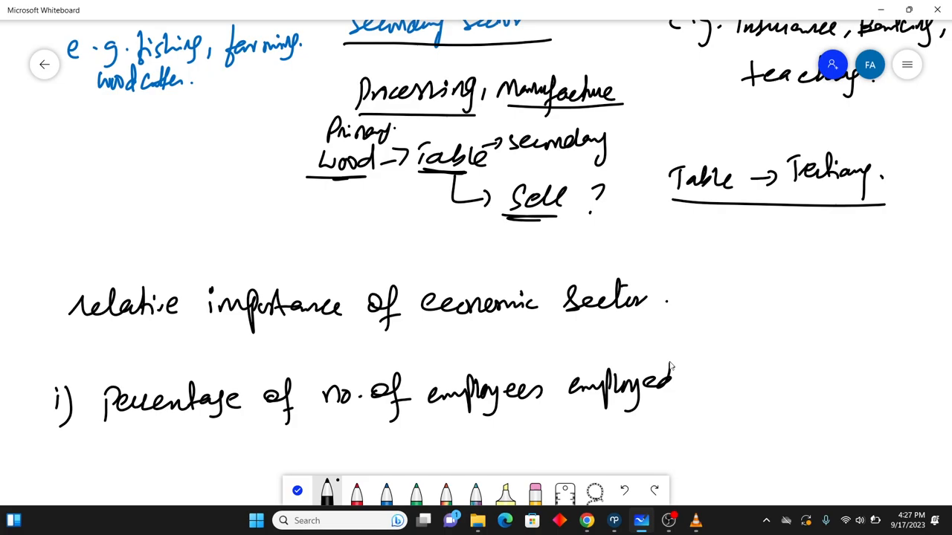
type("in each se")
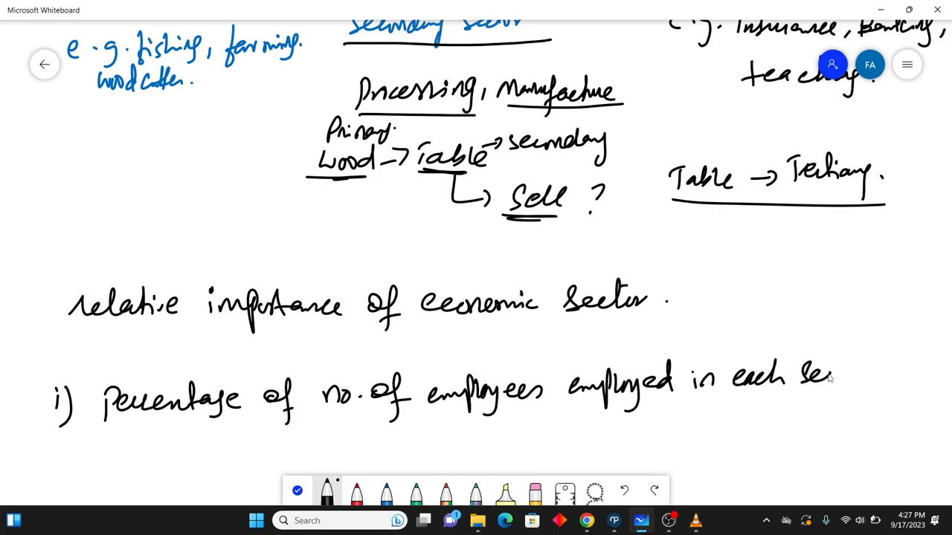
left_click_drag(833, 379, 862, 387)
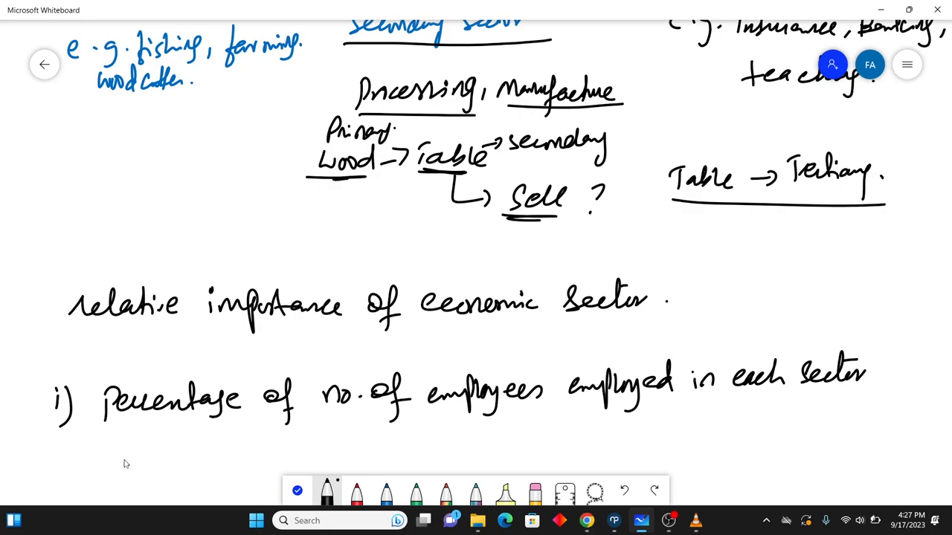
left_click_drag(122, 446, 201, 453)
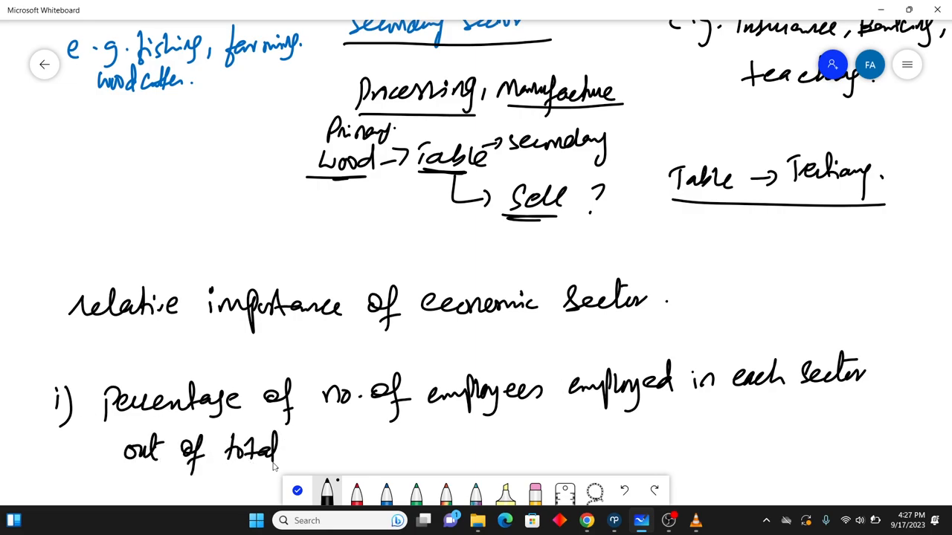
left_click_drag(305, 446, 365, 446)
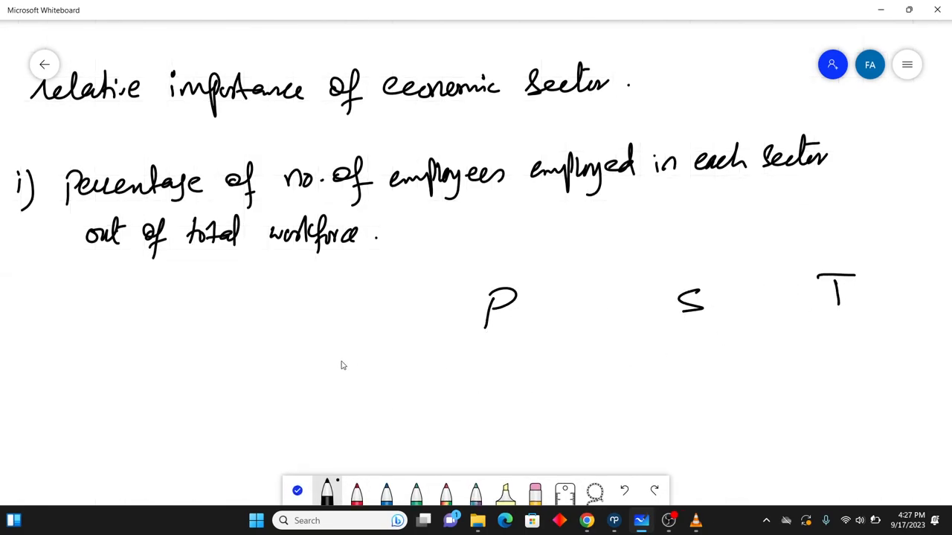
Step: Write the Workers employed row: 100 under P, 50 under S, 80 under T, total 230
left_click_drag(327, 357, 405, 357)
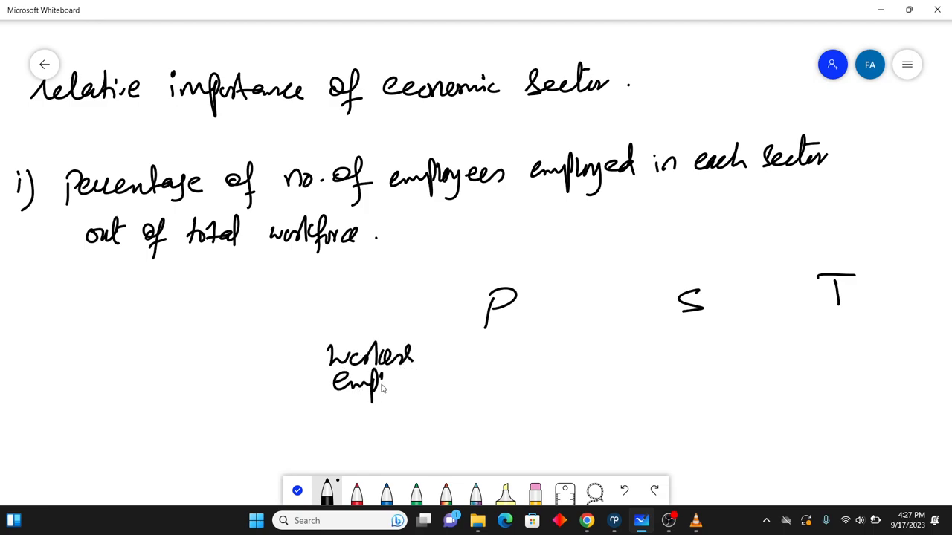
left_click_drag(383, 383, 439, 386)
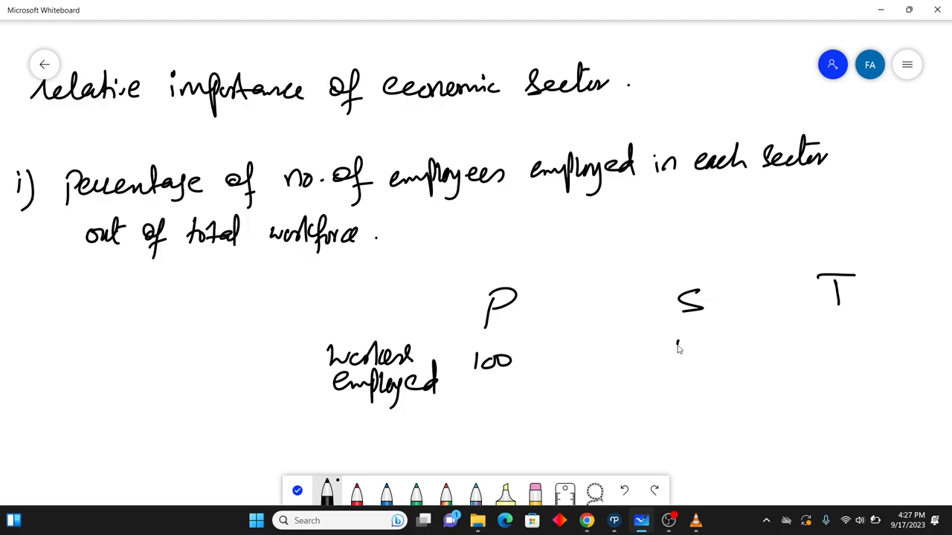
left_click_drag(673, 338, 707, 357)
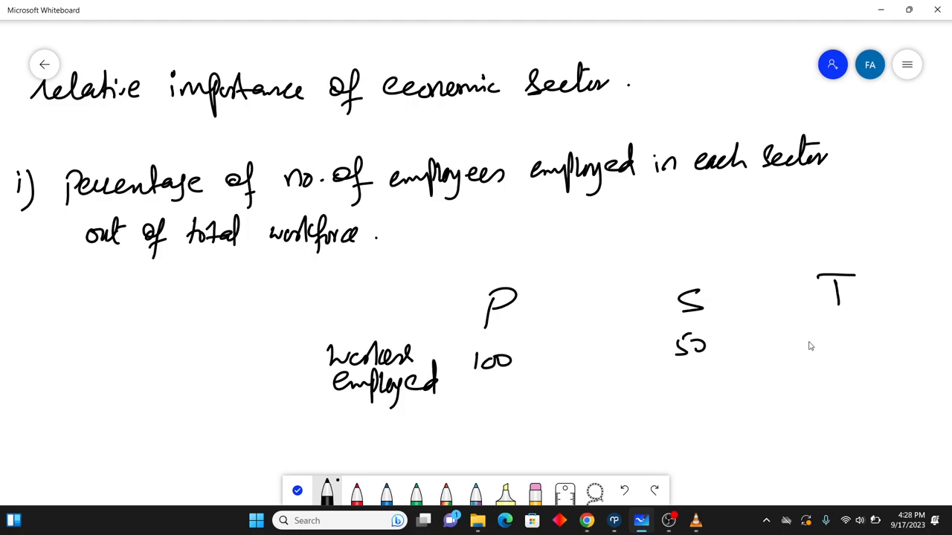
mouse_move(815, 341)
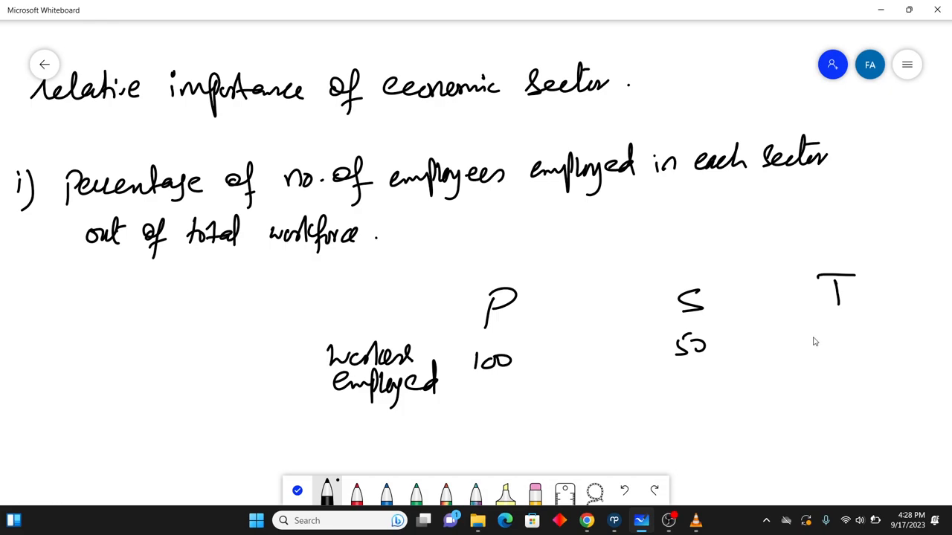
left_click_drag(807, 342, 840, 346)
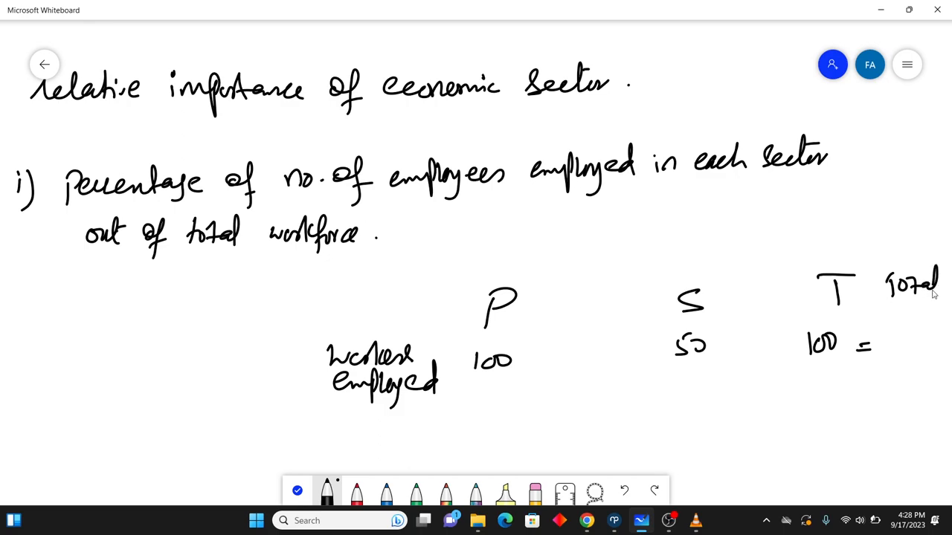
left_click_drag(888, 330, 906, 349)
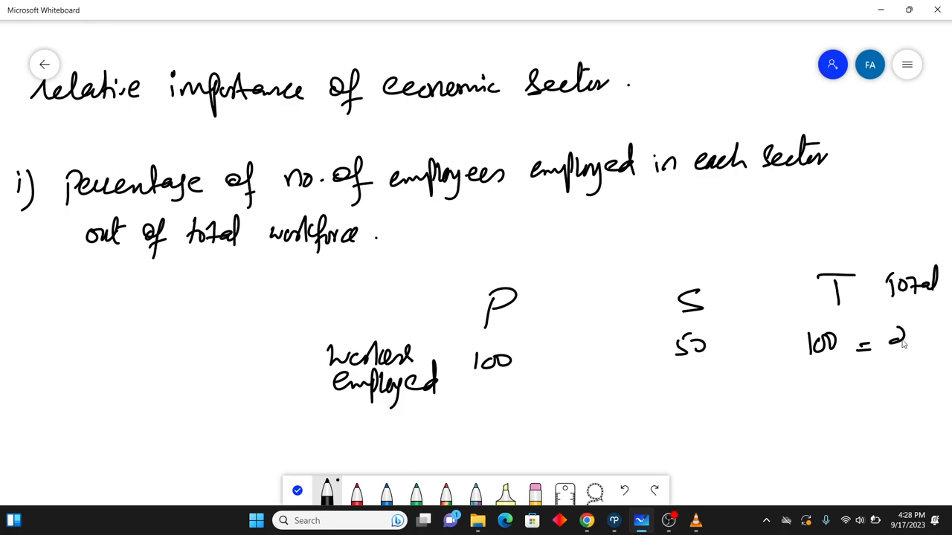
left_click_drag(892, 339, 944, 339)
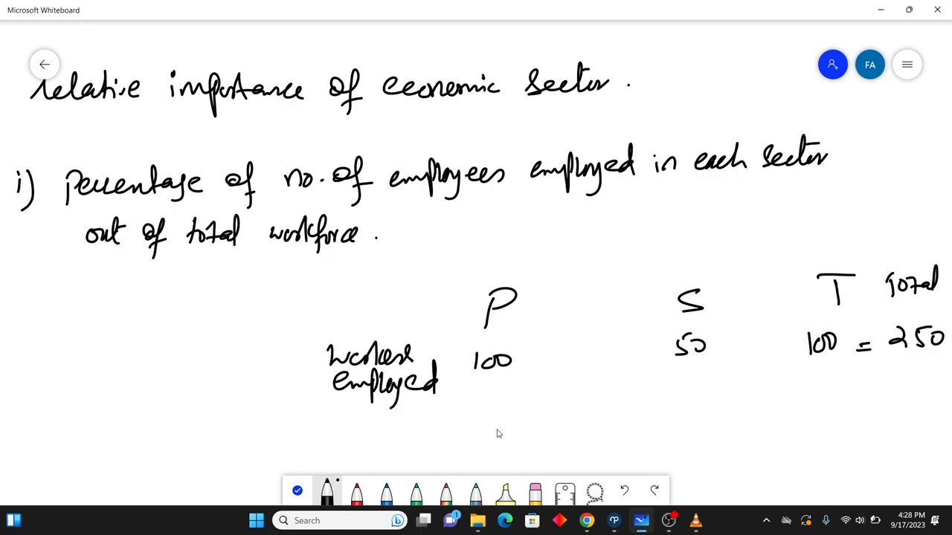
Step: Write the fraction 100/250 under P and begin 50/230 under S
left_click_drag(472, 420, 498, 461)
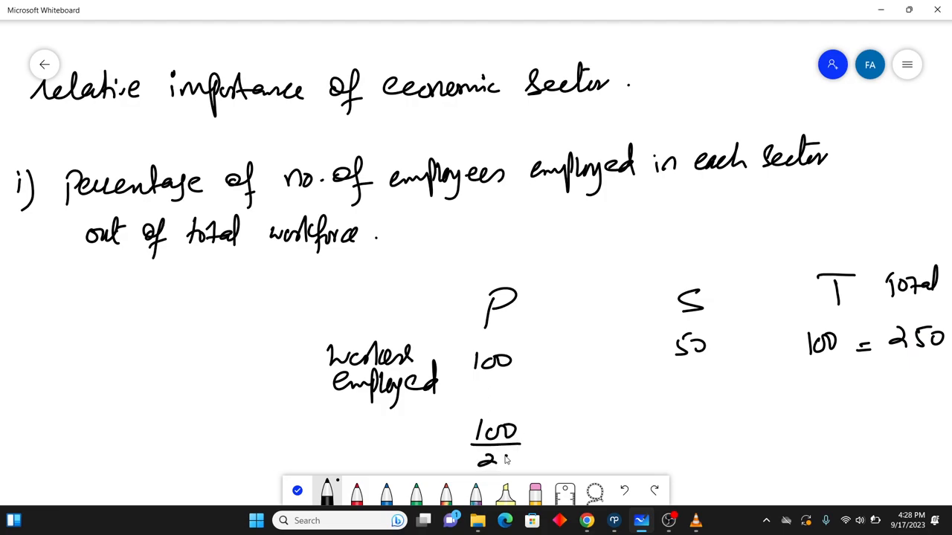
left_click_drag(491, 461, 528, 461)
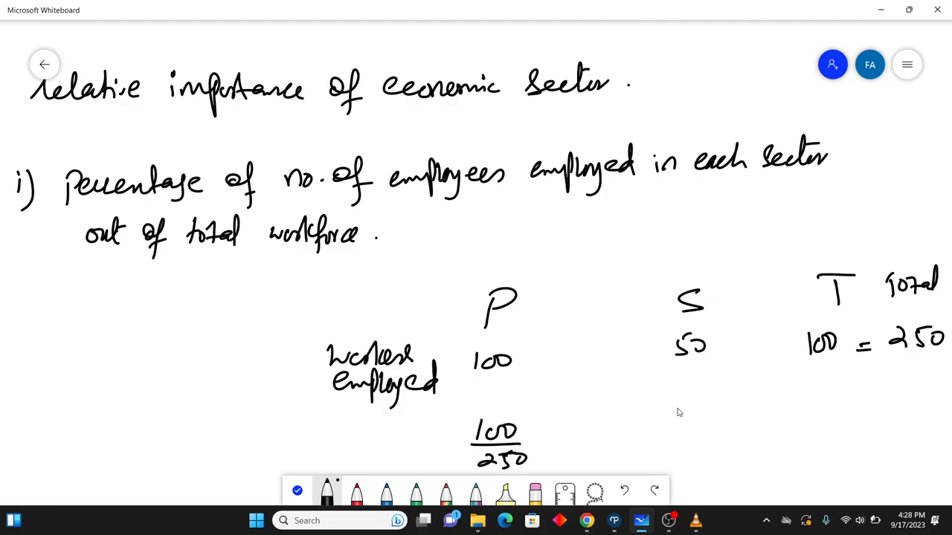
left_click_drag(669, 416, 684, 461)
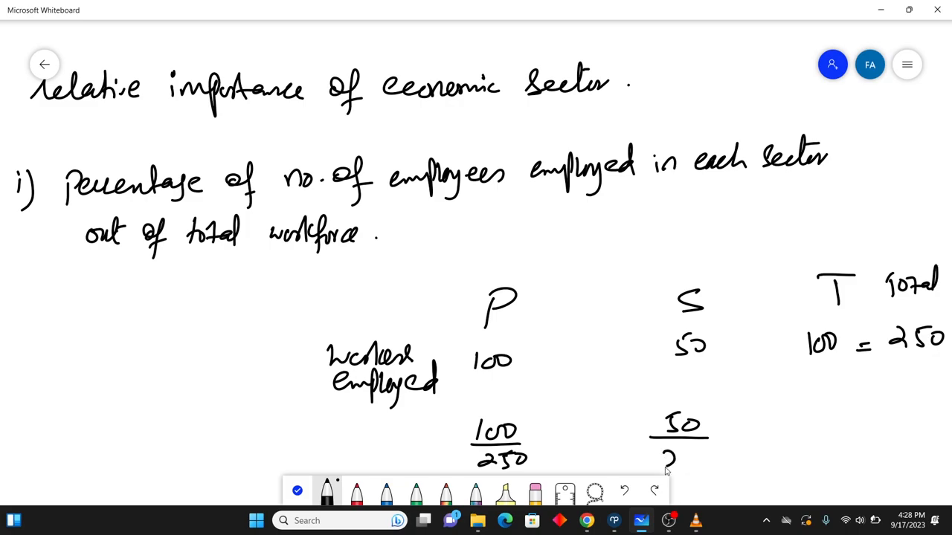
left_click_drag(650, 461, 714, 461)
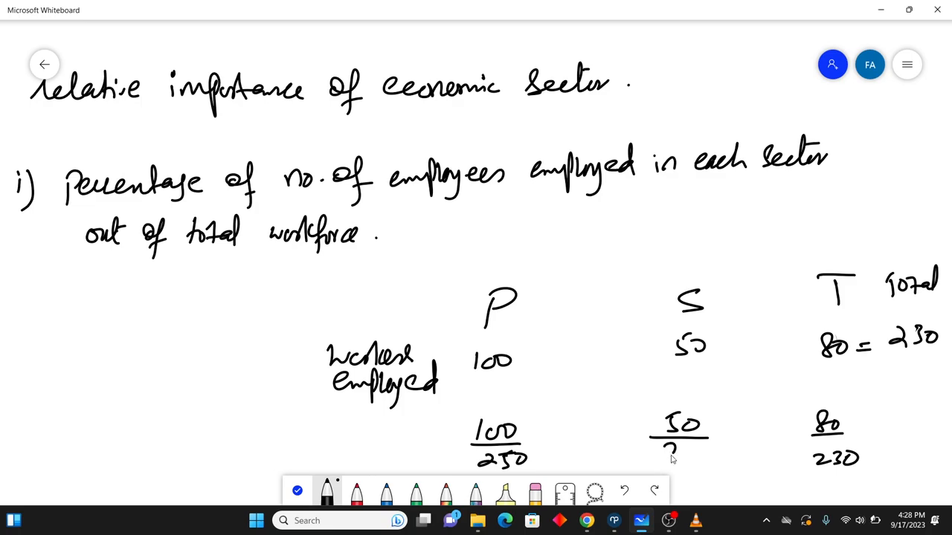
left_click(684, 454)
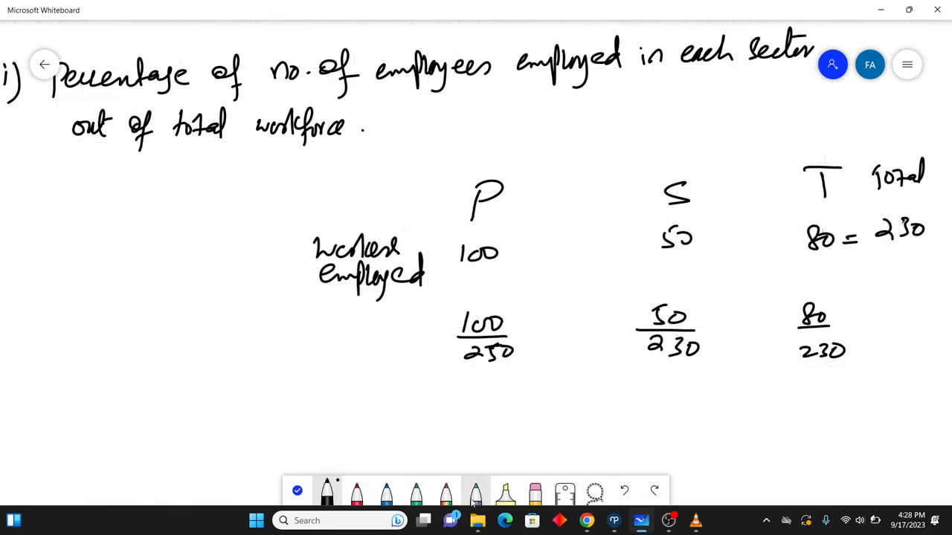
Step: Add a percent note and multiply the primary, secondary and tertiary fractions by 100
left_click(534, 491)
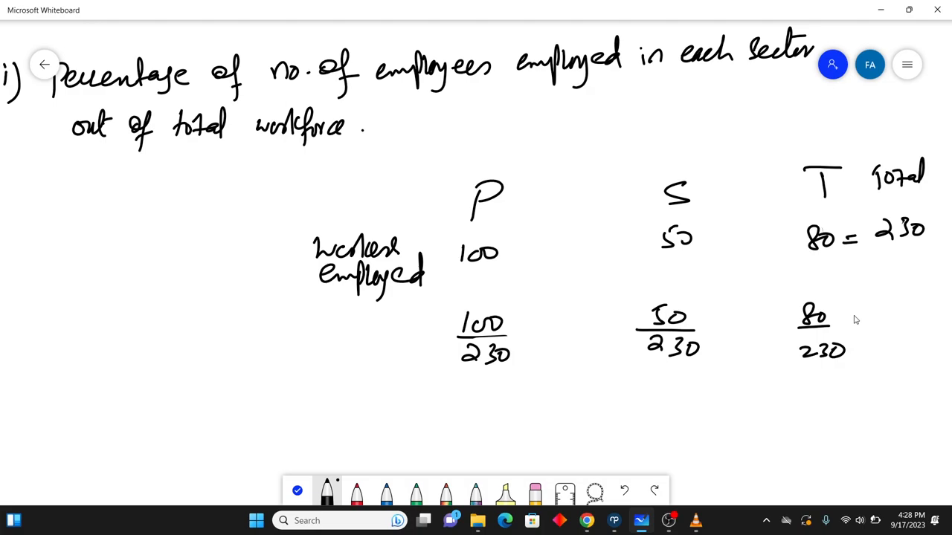
mouse_move(478, 426)
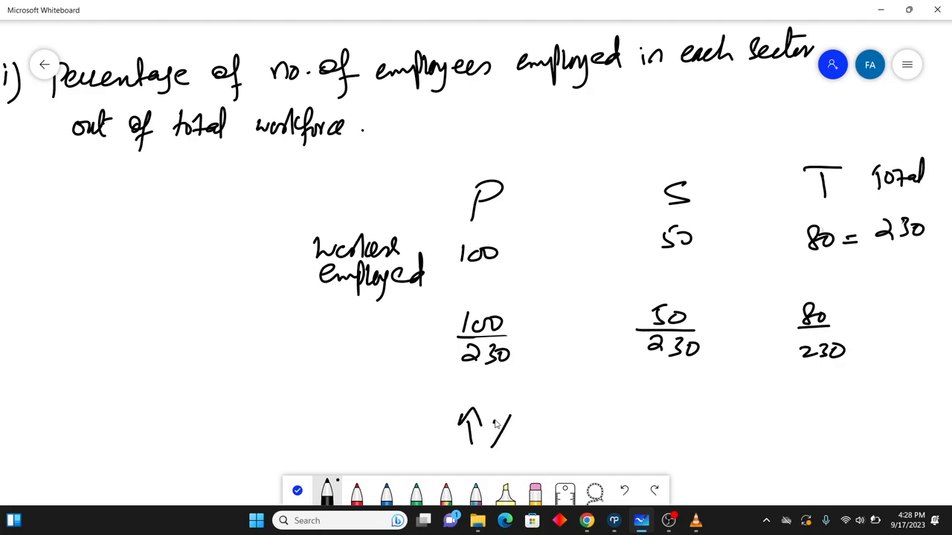
left_click_drag(487, 424, 509, 435)
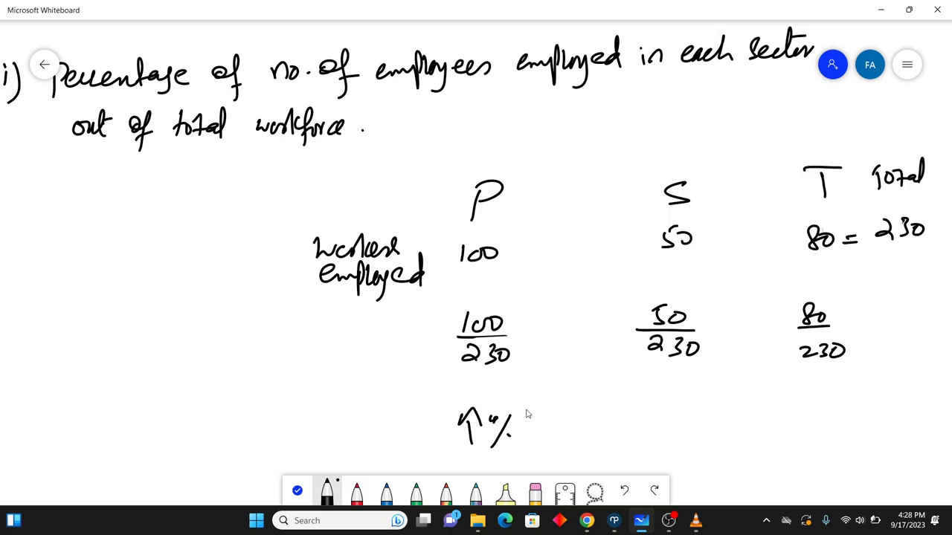
left_click_drag(510, 330, 554, 329)
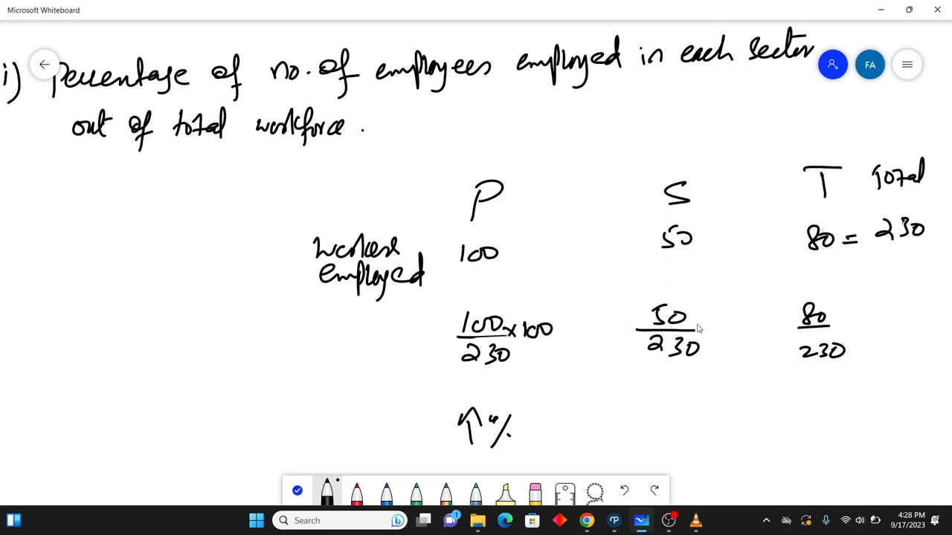
left_click_drag(695, 320, 736, 327)
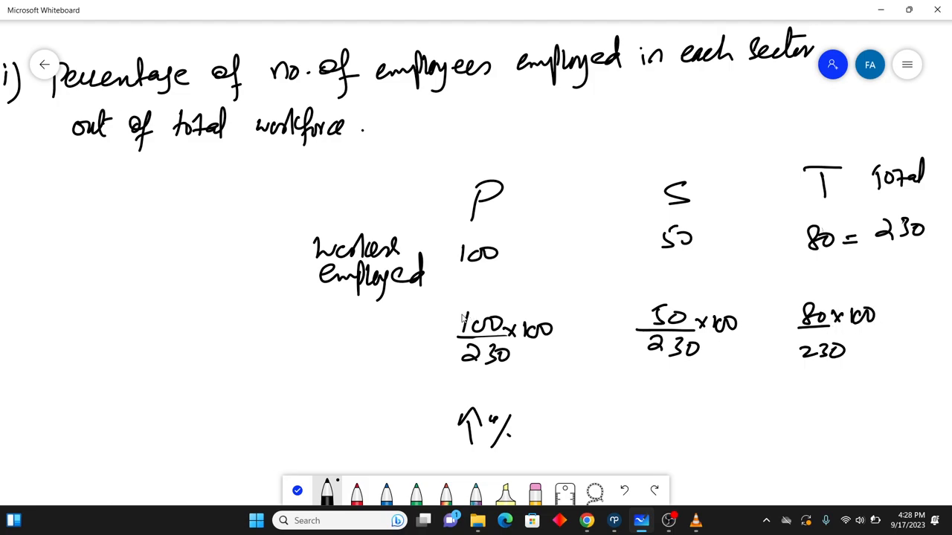
mouse_move(433, 392)
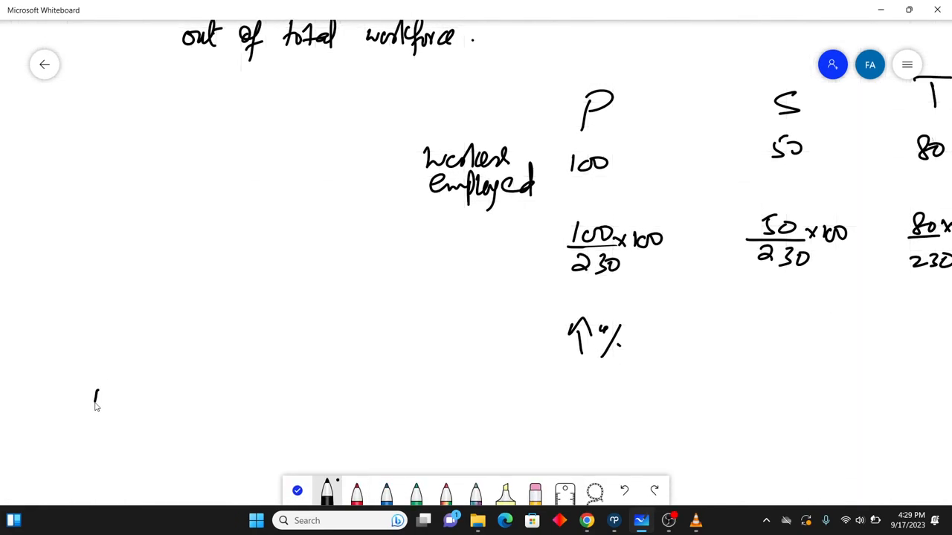
Step: Write 'ii) value of output by each sector out of the total' and close the battery warning
left_click_drag(95, 387, 111, 405)
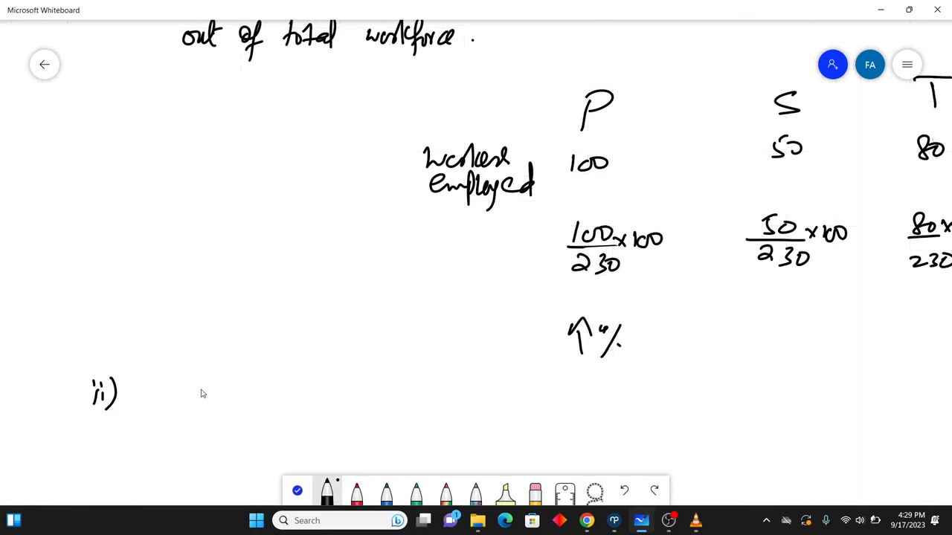
left_click_drag(156, 401, 223, 387)
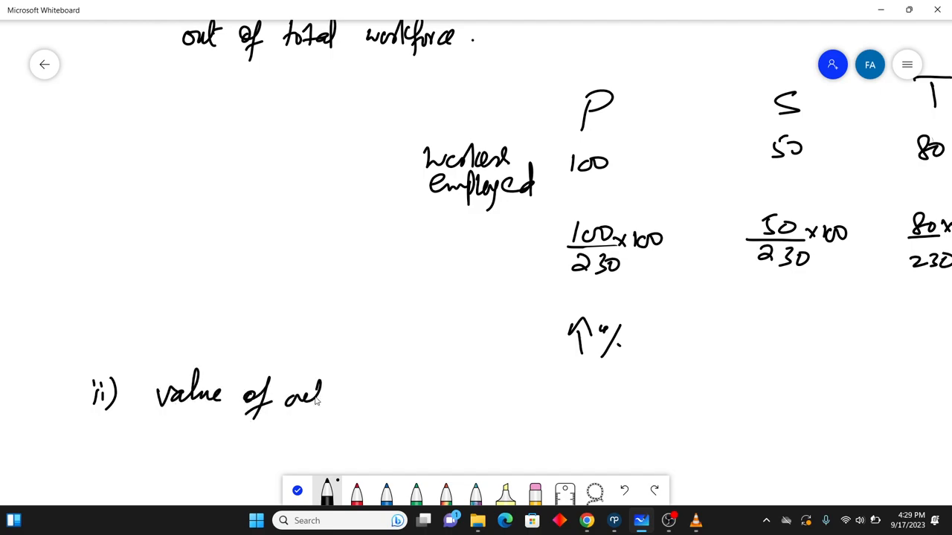
left_click_drag(320, 394, 394, 402)
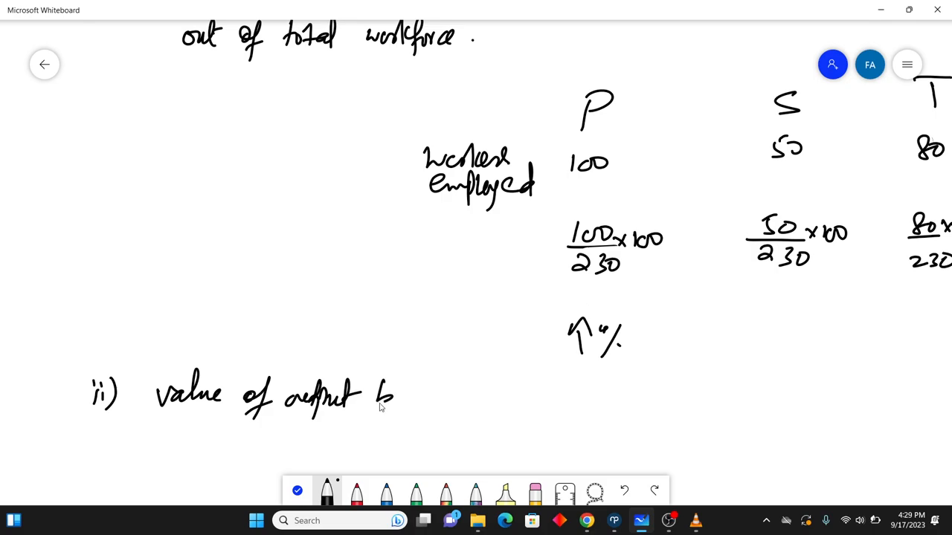
left_click_drag(379, 402, 490, 401)
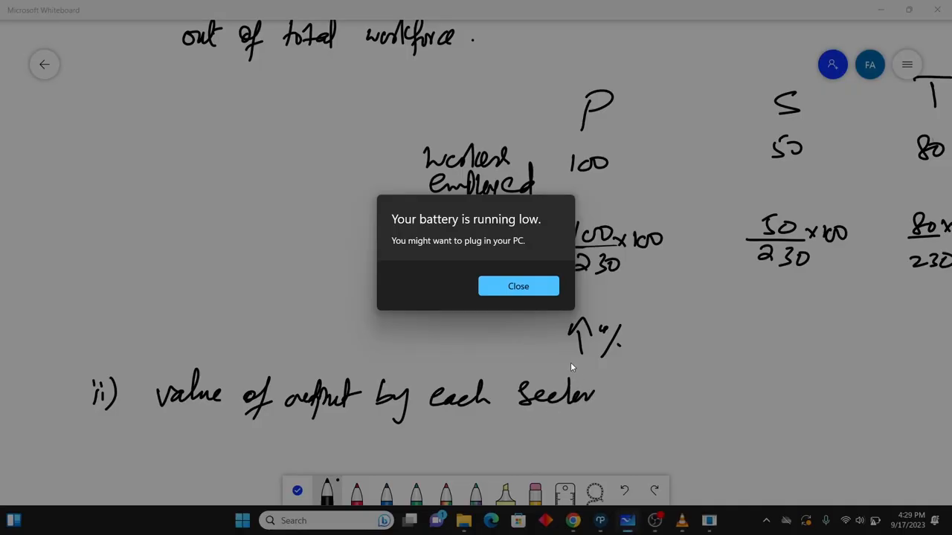
left_click(518, 285)
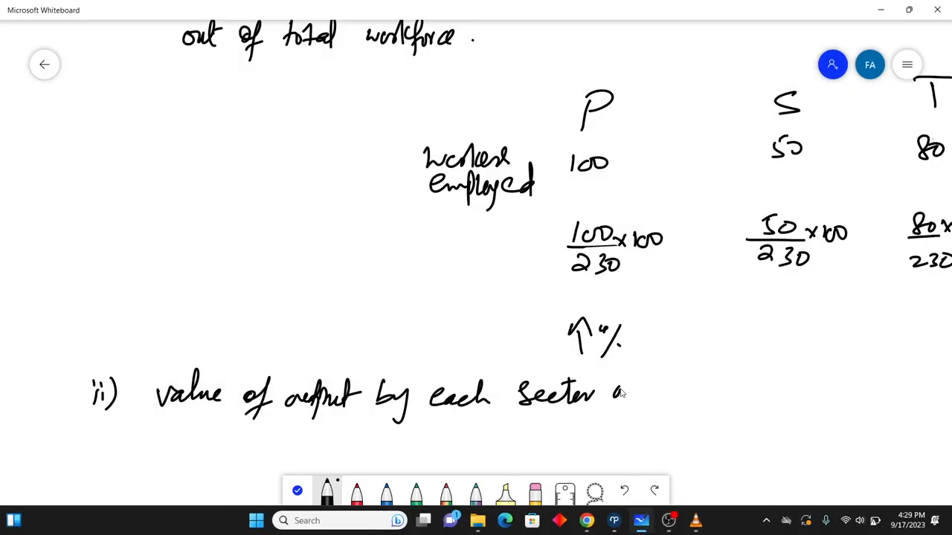
left_click_drag(609, 394, 729, 390)
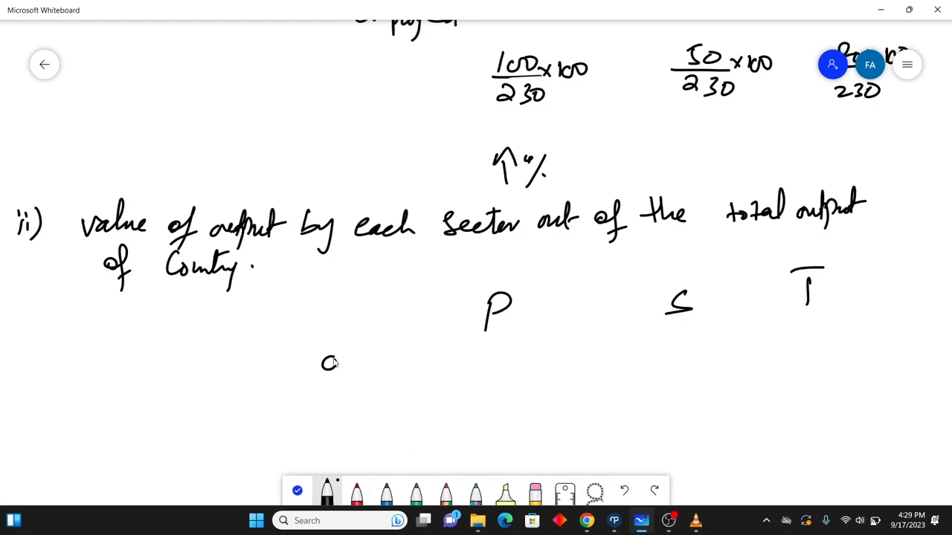
Step: Write the output row: $400, $500, $100 with a $1000 total
left_click_drag(321, 364, 405, 368)
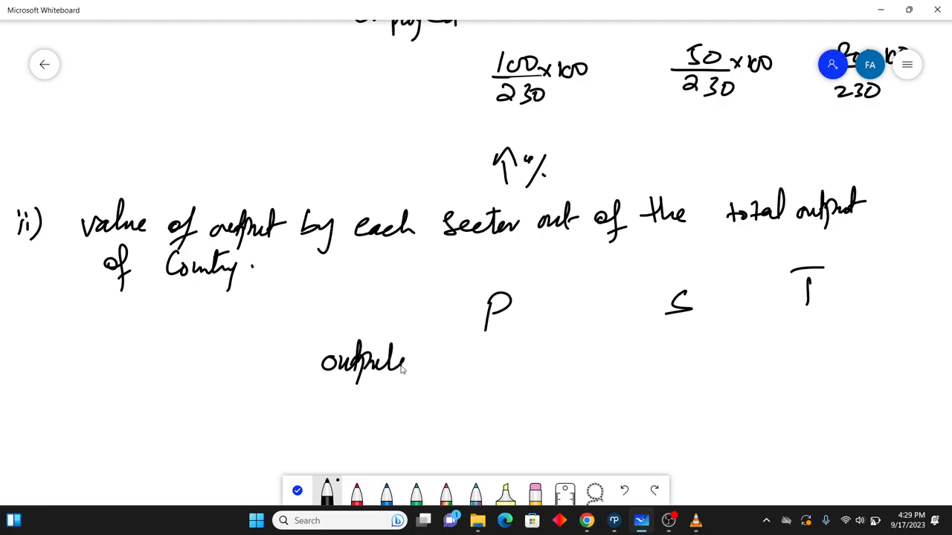
left_click_drag(465, 350, 475, 371)
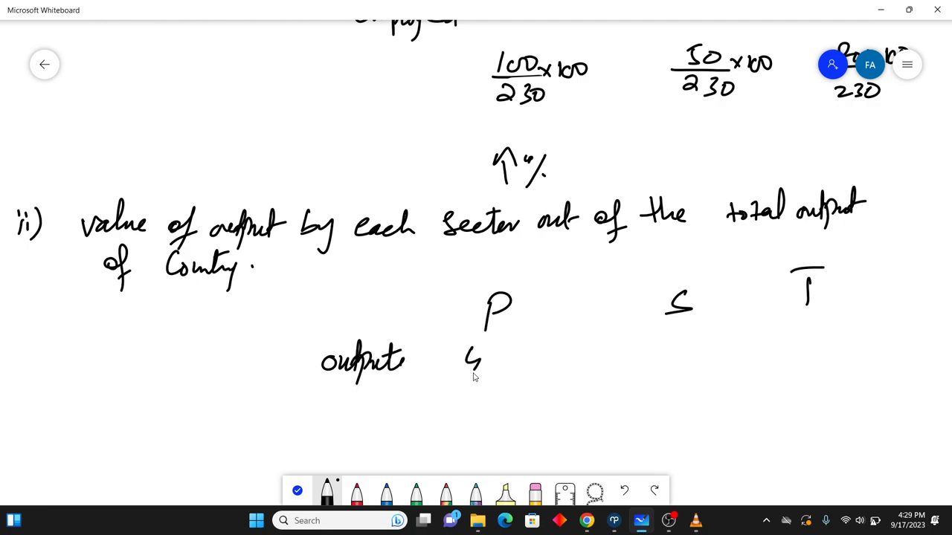
left_click_drag(483, 364, 509, 364)
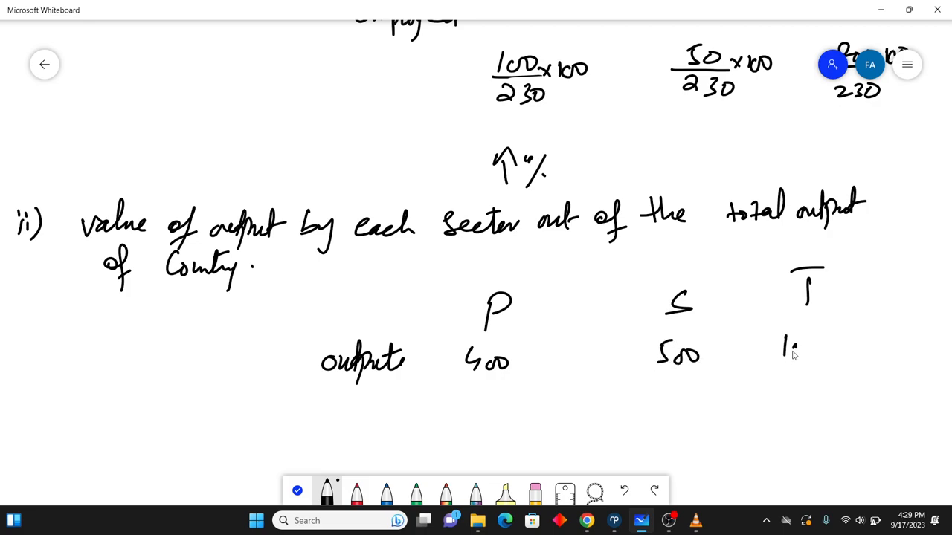
left_click_drag(781, 346, 840, 353)
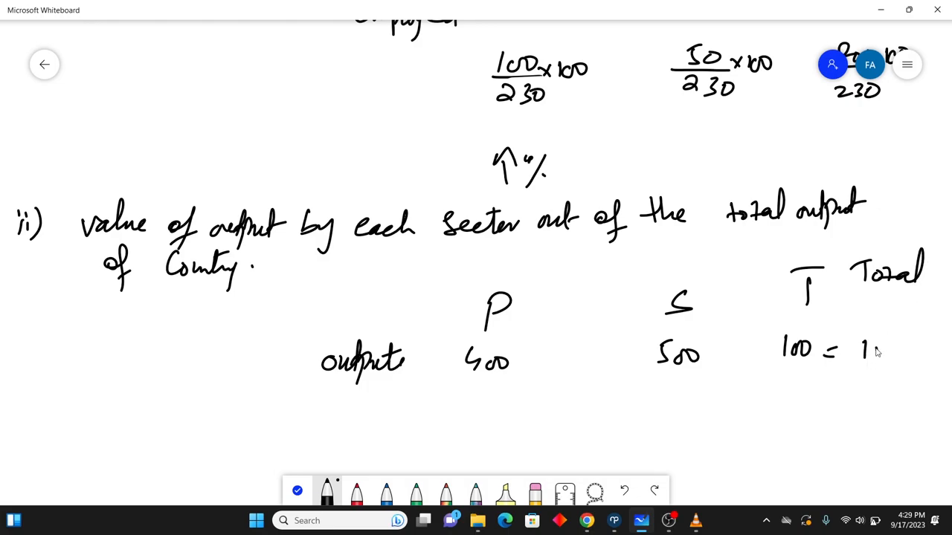
left_click_drag(848, 351, 914, 350)
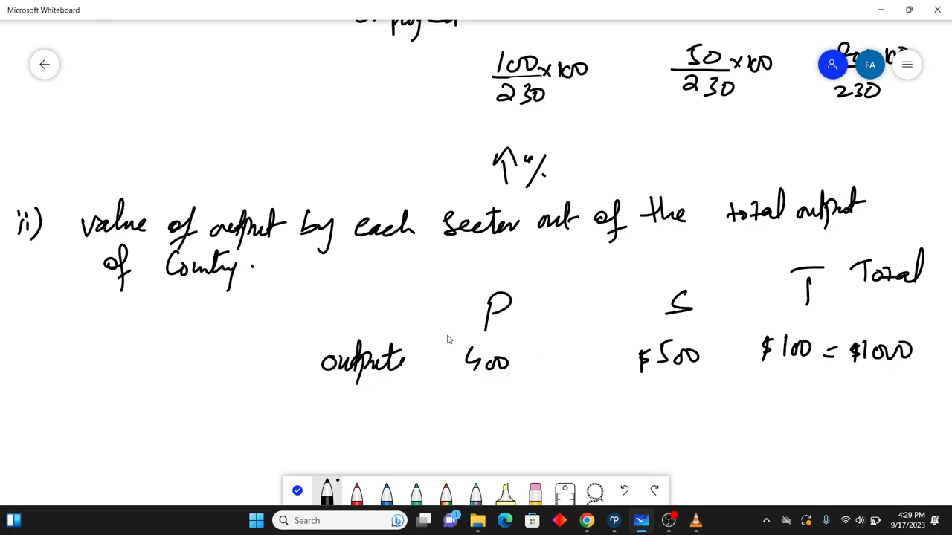
left_click_drag(457, 372, 452, 357)
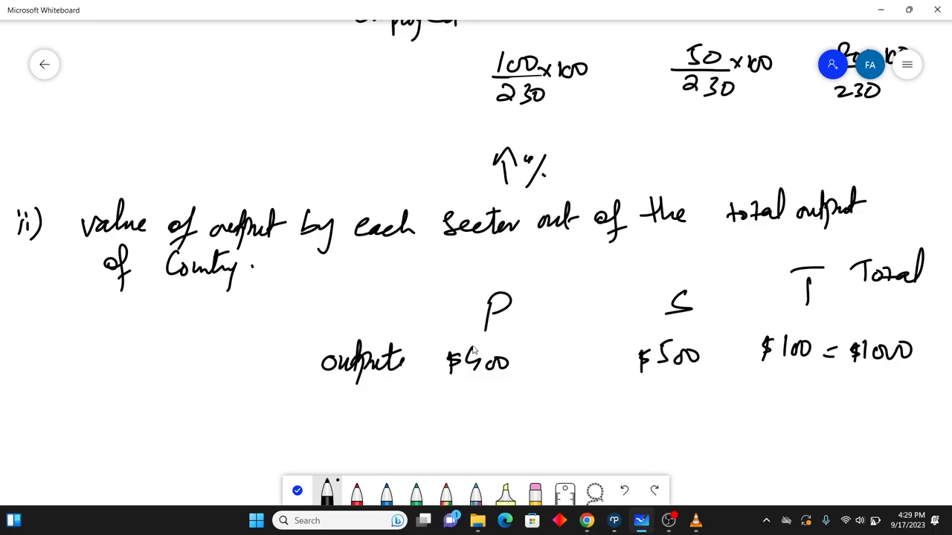
mouse_move(525, 362)
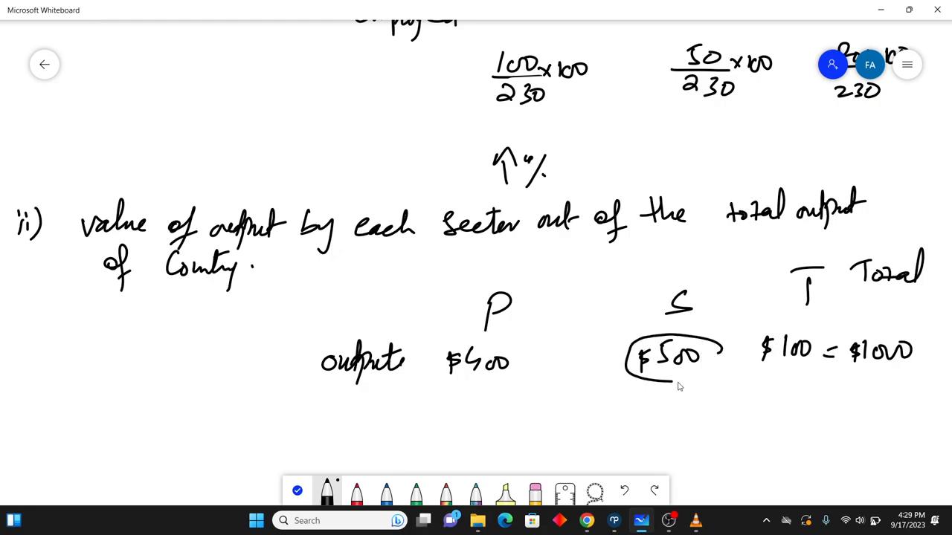
Step: Circle $500 and work it as $500/$1000 × 100 = 50%
left_click_drag(639, 428, 677, 435)
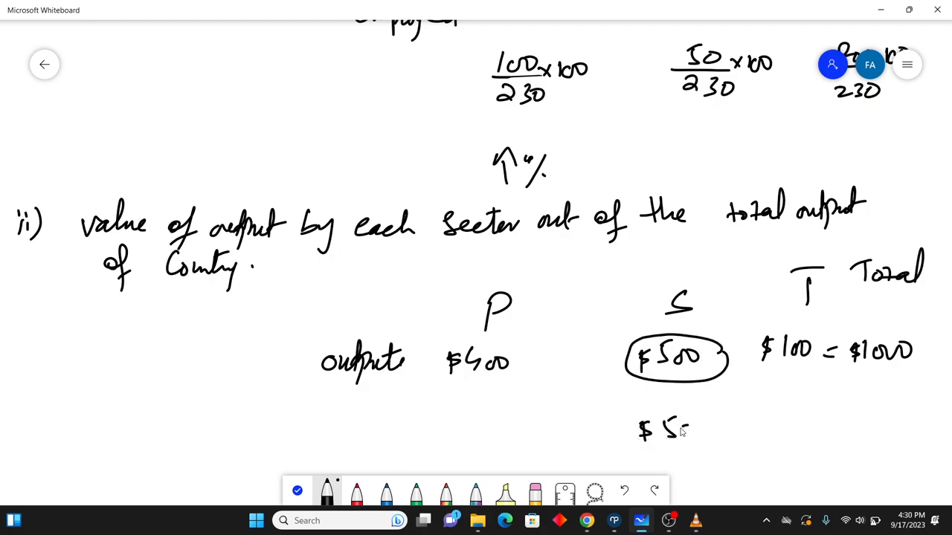
left_click_drag(669, 428, 680, 461)
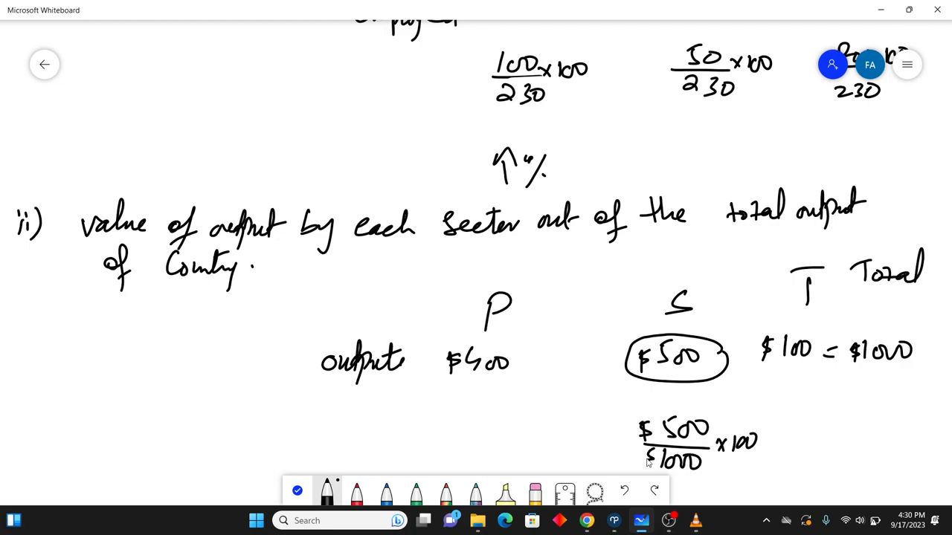
left_click_drag(673, 483, 721, 491)
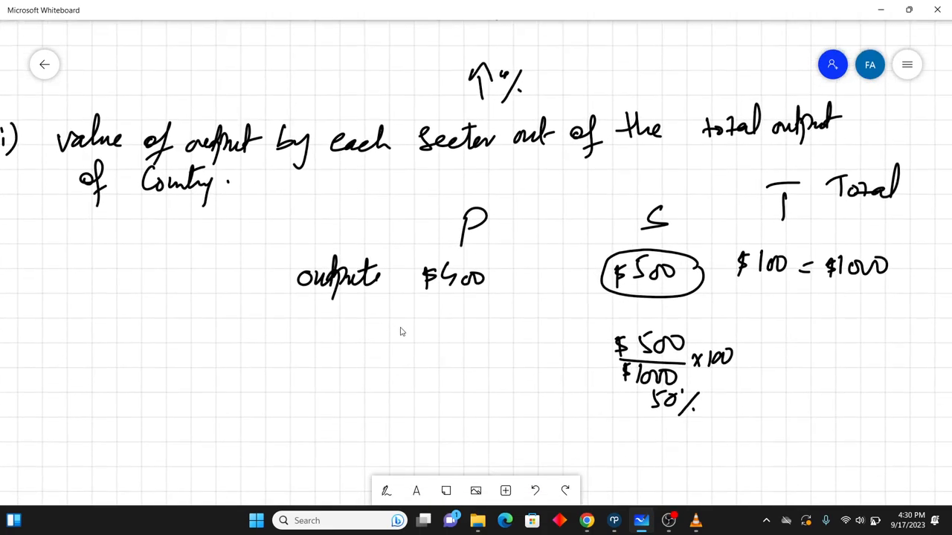
left_click(386, 491)
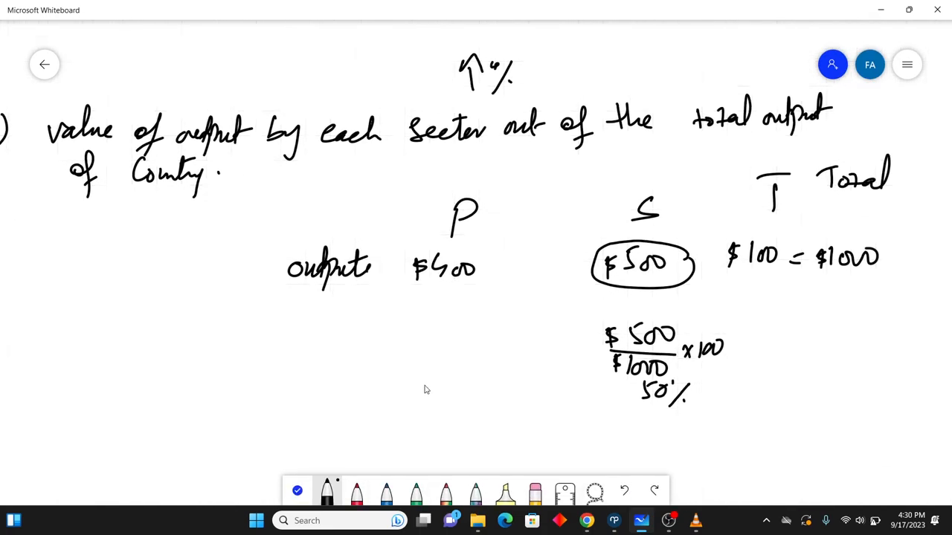
mouse_move(500, 227)
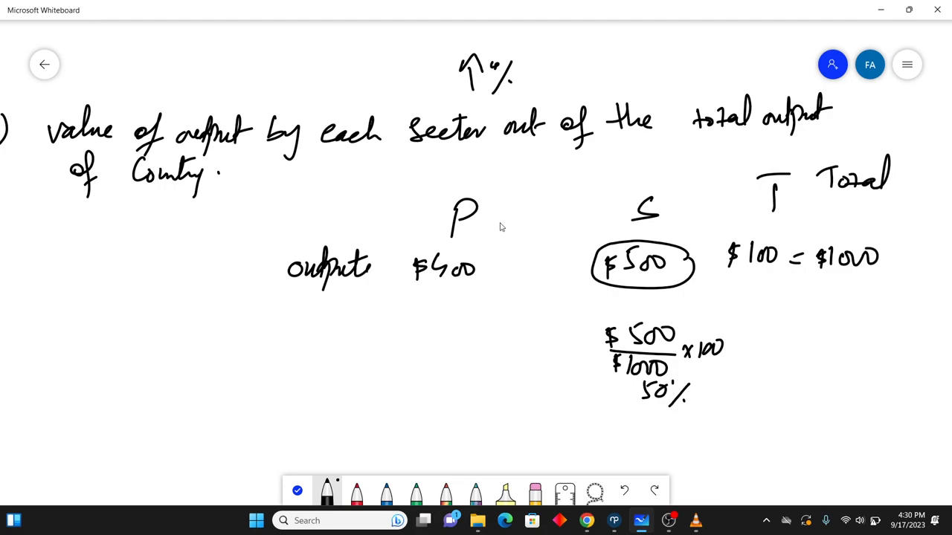
mouse_move(542, 236)
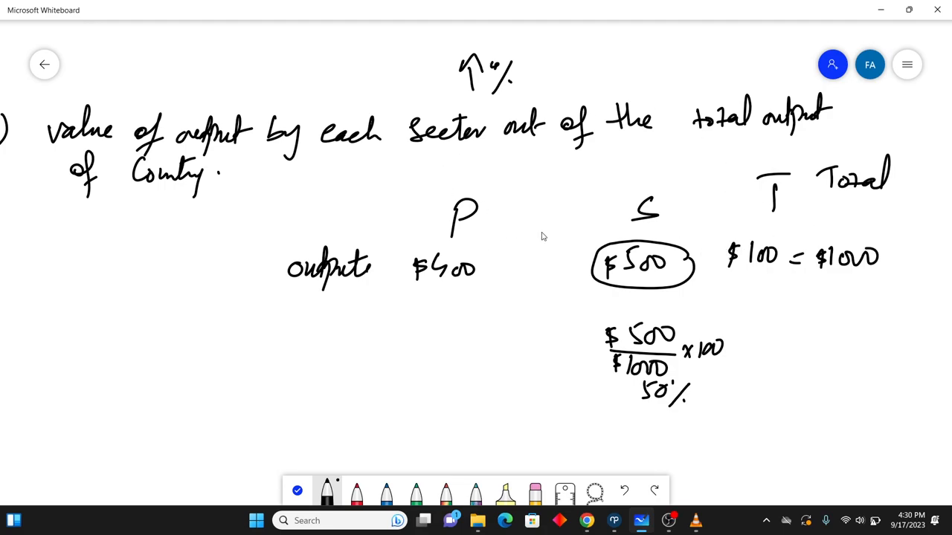
mouse_move(304, 467)
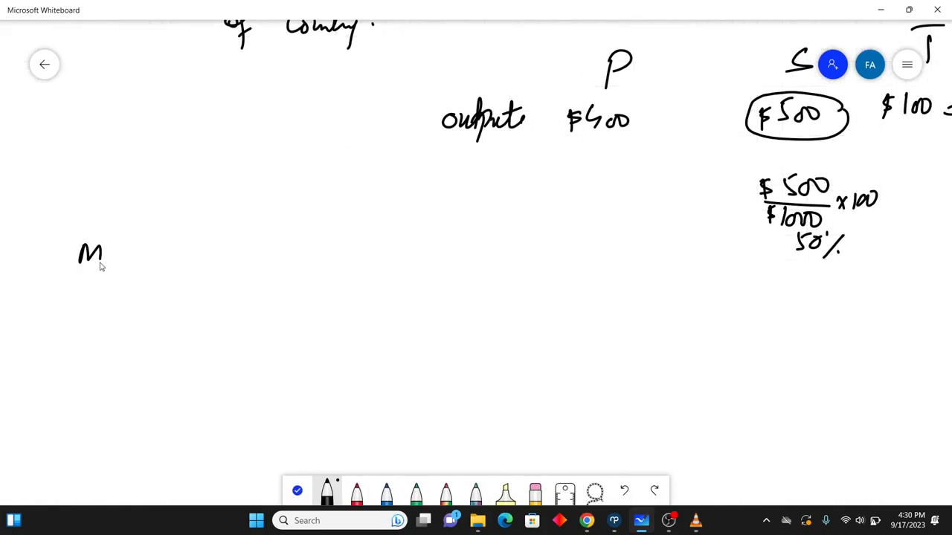
Step: Handwrite the 'Mixed economy' heading with branches labelled Public sector and Private sector
left_click_drag(78, 257, 169, 253)
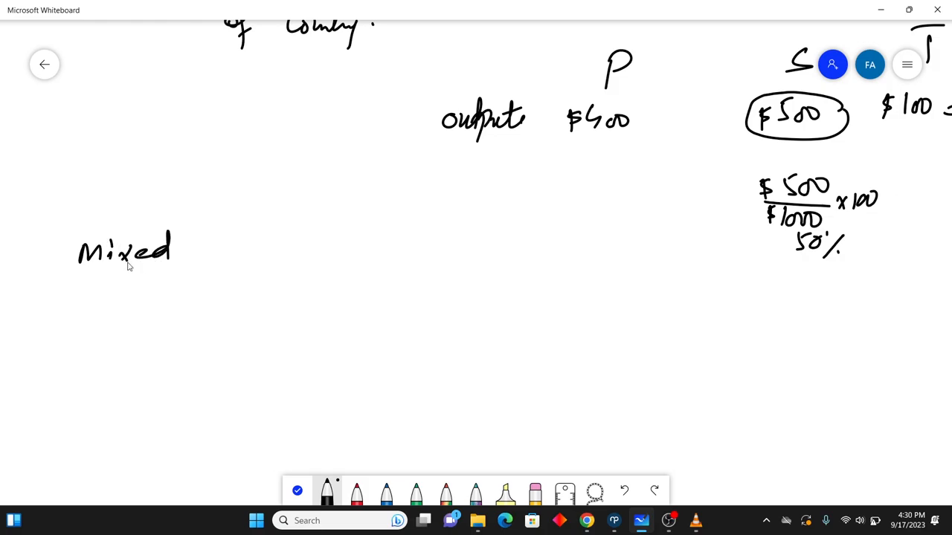
left_click_drag(212, 256, 308, 249)
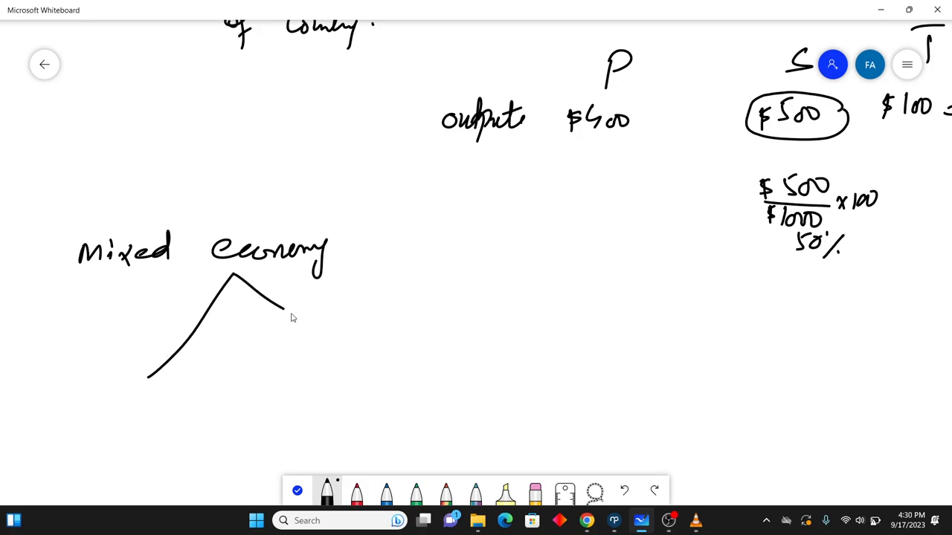
left_click_drag(278, 308, 370, 346)
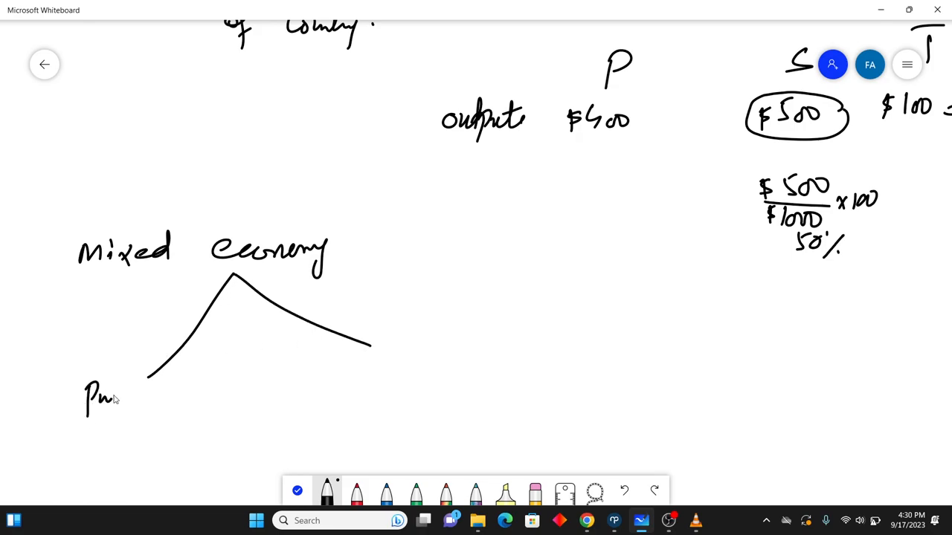
left_click_drag(90, 394, 130, 435)
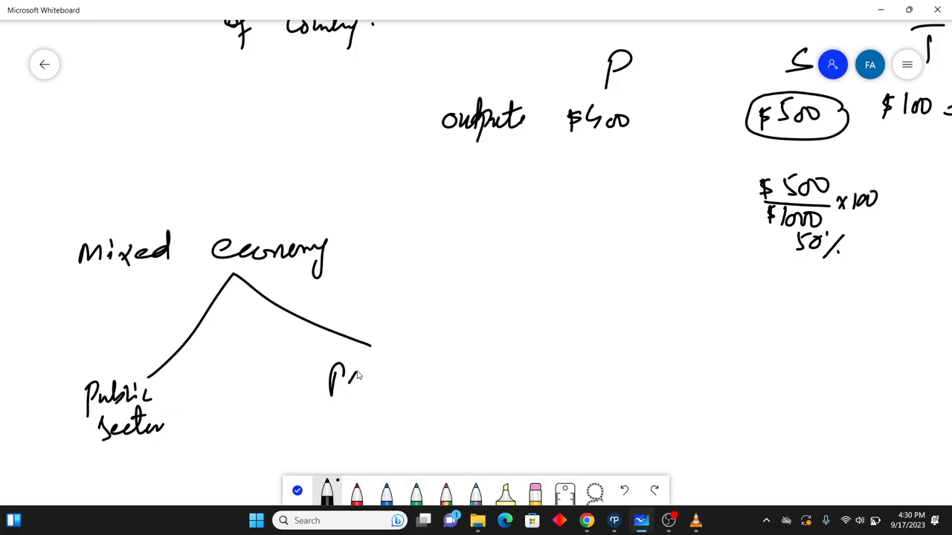
left_click_drag(331, 387, 420, 376)
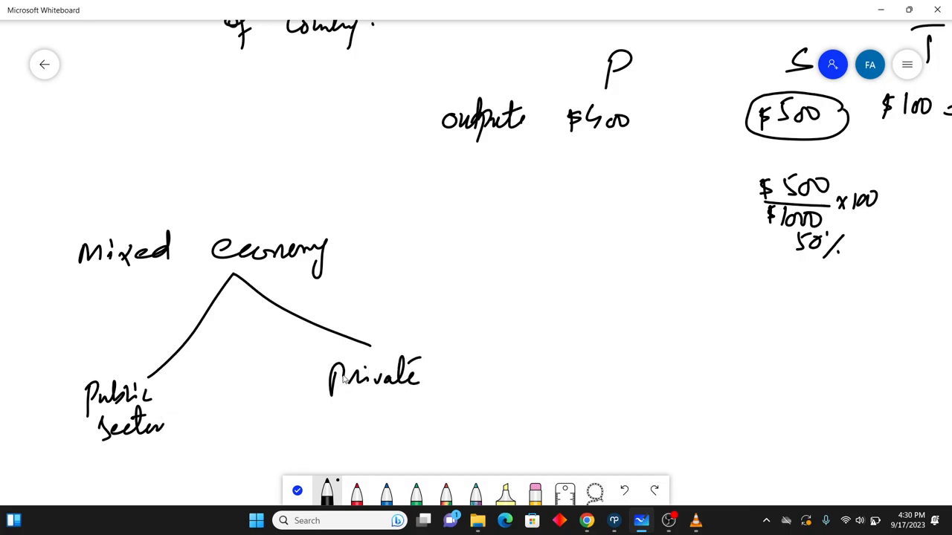
left_click_drag(339, 401, 398, 428)
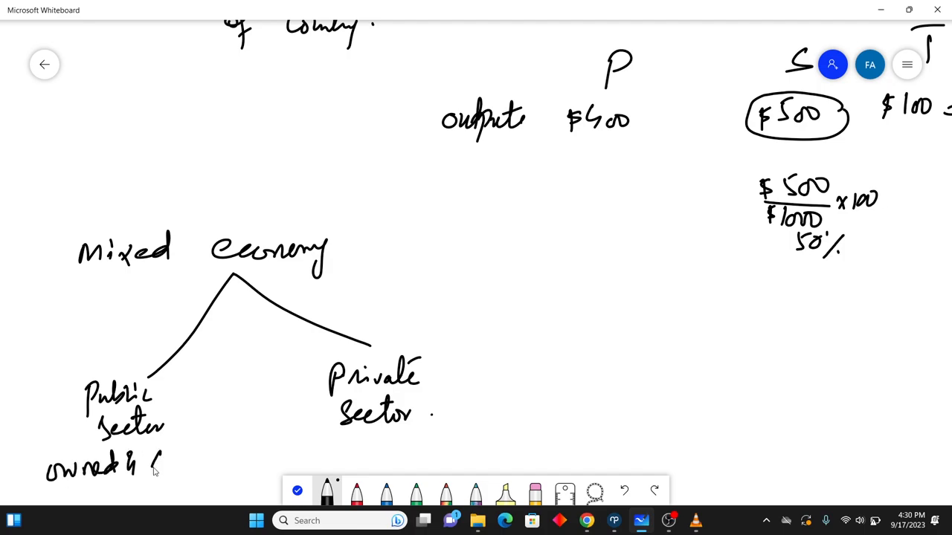
Step: Add 'owned & controlled' notes under both sectors, plus government and private hospital examples
left_click_drag(153, 457, 245, 457)
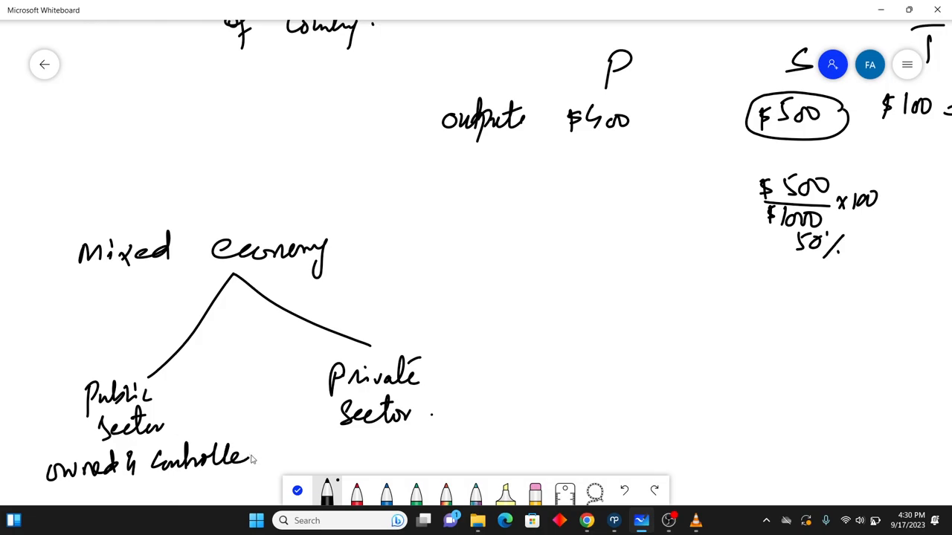
left_click_drag(45, 487, 260, 483)
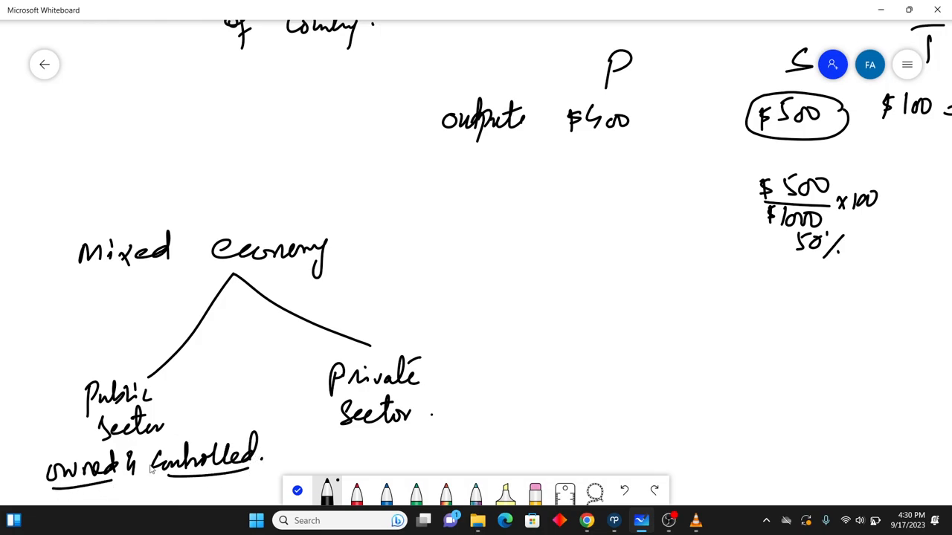
left_click_drag(398, 443, 464, 442)
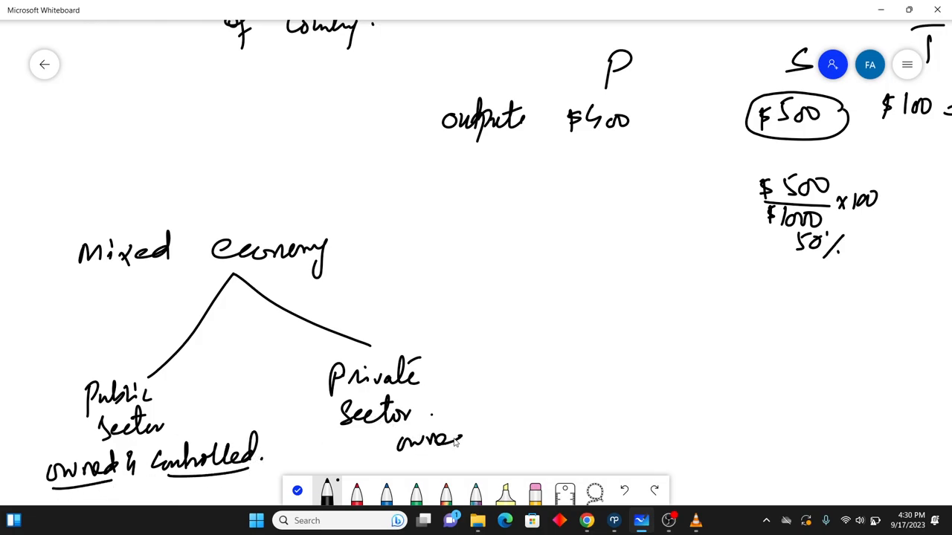
left_click_drag(398, 439, 524, 431)
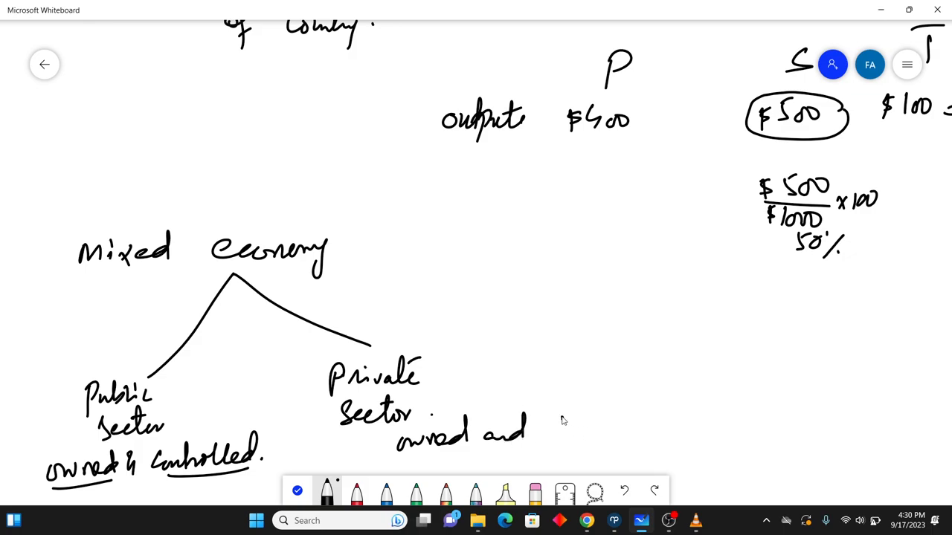
left_click_drag(543, 427, 643, 431)
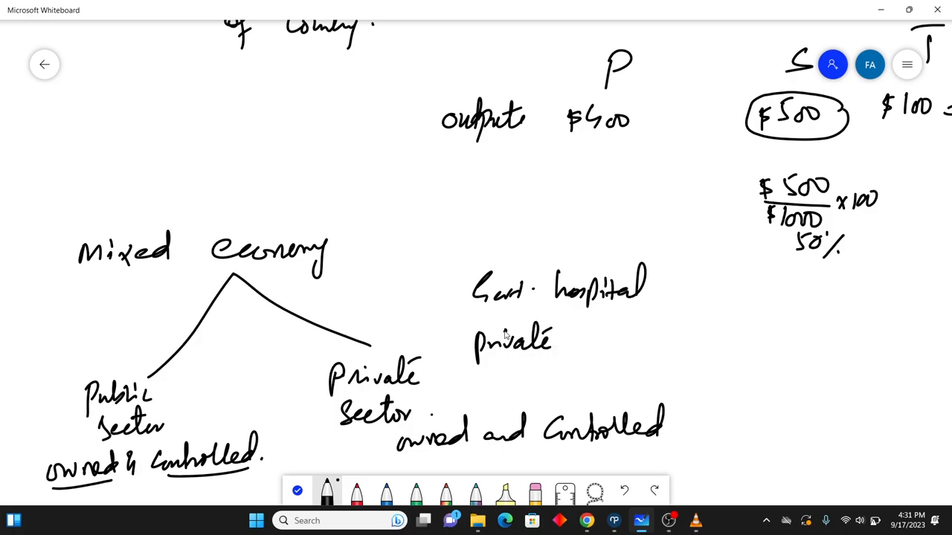
left_click_drag(576, 342, 632, 342)
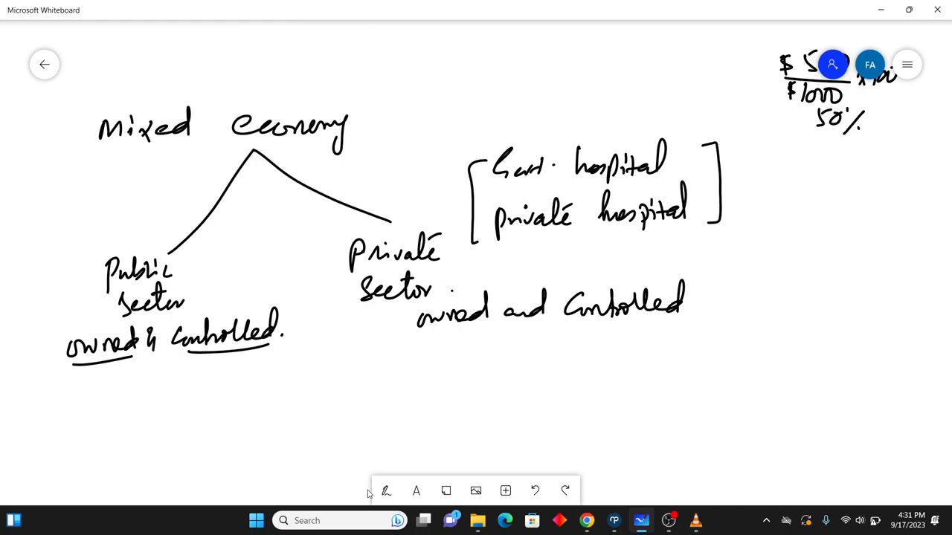
Step: With the black pen, write 'De-industrialization → secondary sector' and underline 'secondary sector'
left_click(385, 491)
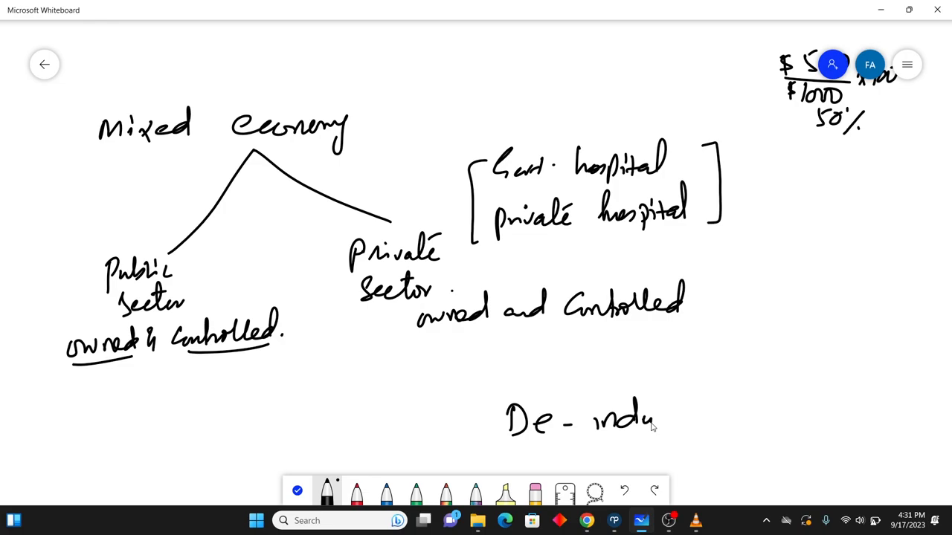
left_click_drag(654, 420, 729, 416)
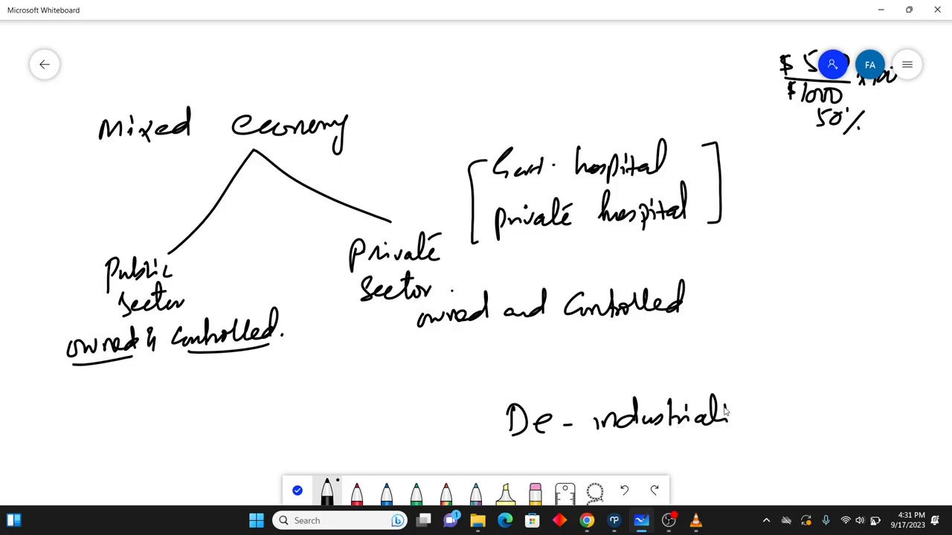
left_click_drag(733, 416, 780, 417)
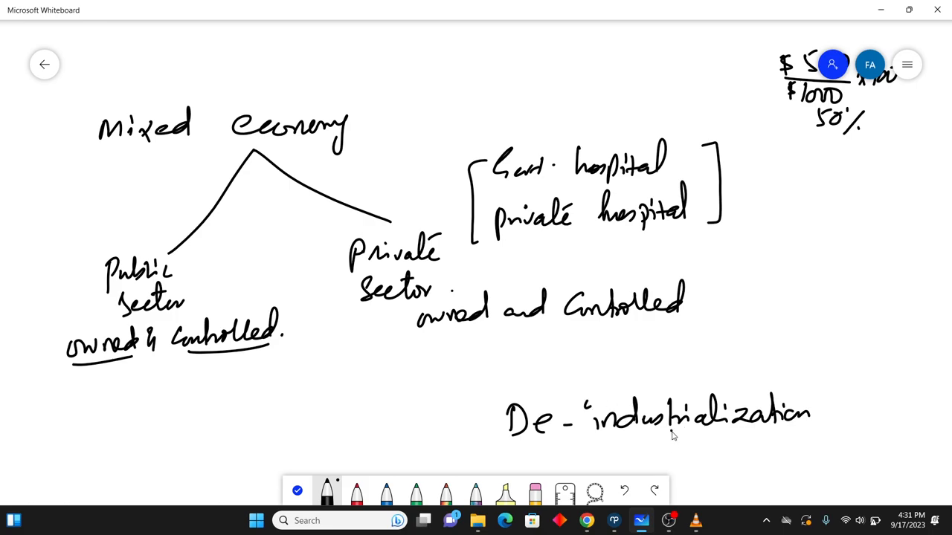
left_click_drag(673, 447, 762, 457)
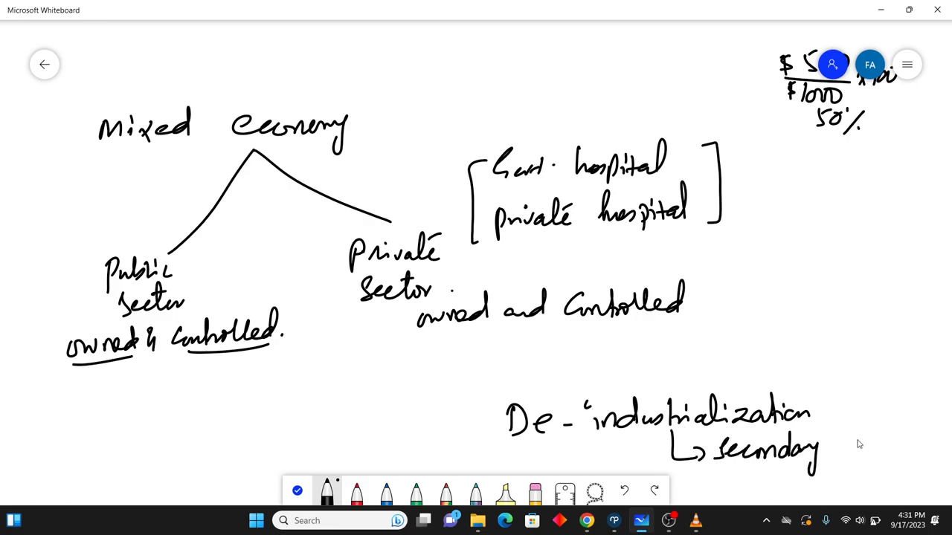
left_click_drag(833, 449, 899, 450)
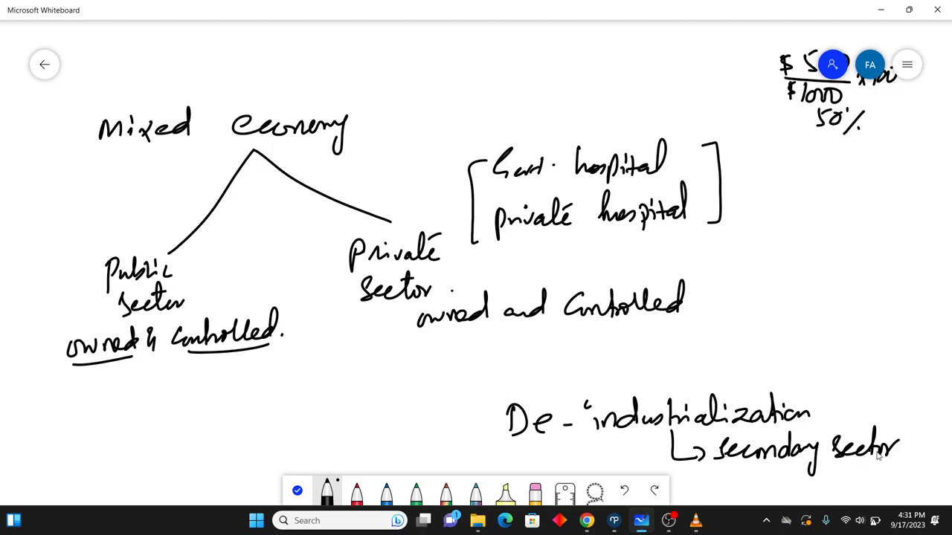
left_click_drag(716, 470, 913, 467)
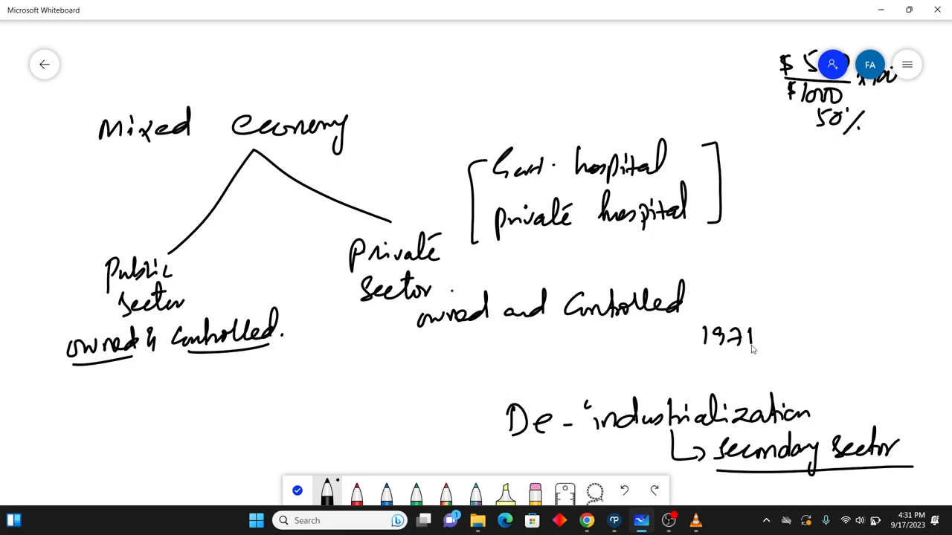
Step: Write '1971 → nationalization' and underline the whole line
left_click_drag(758, 338, 807, 341)
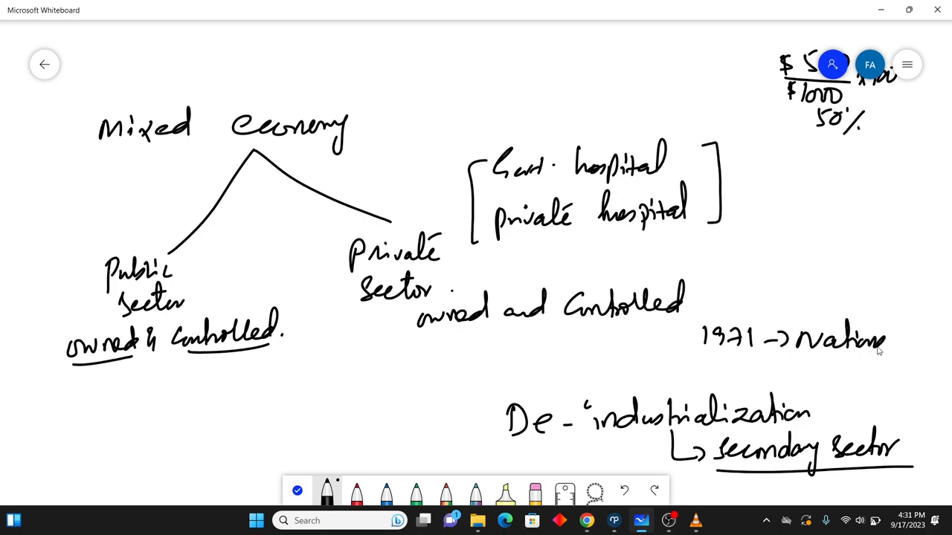
left_click_drag(884, 342, 945, 341)
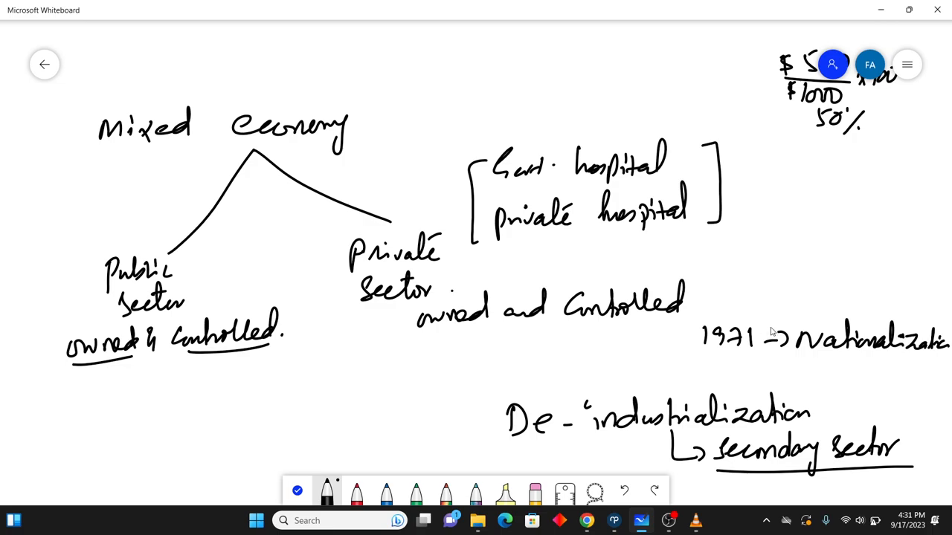
mouse_move(776, 327)
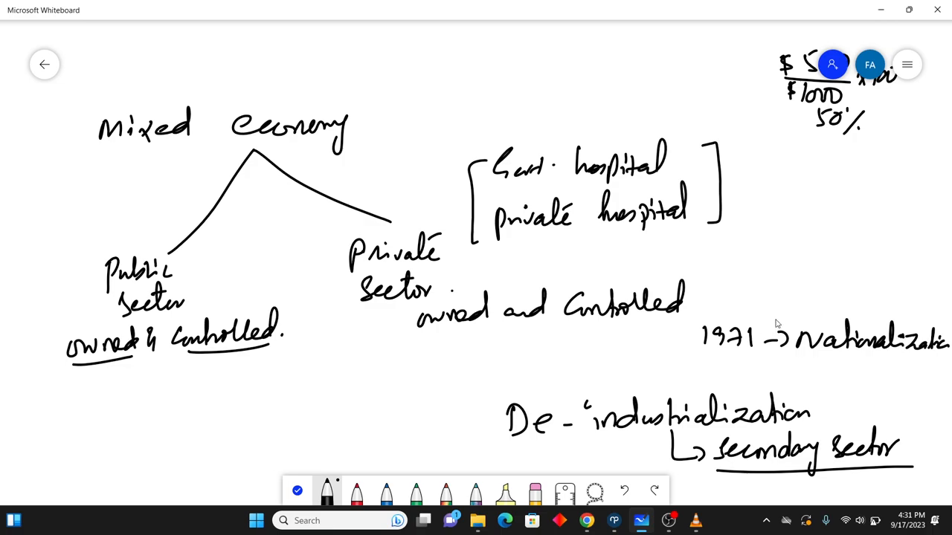
left_click_drag(695, 355, 710, 357)
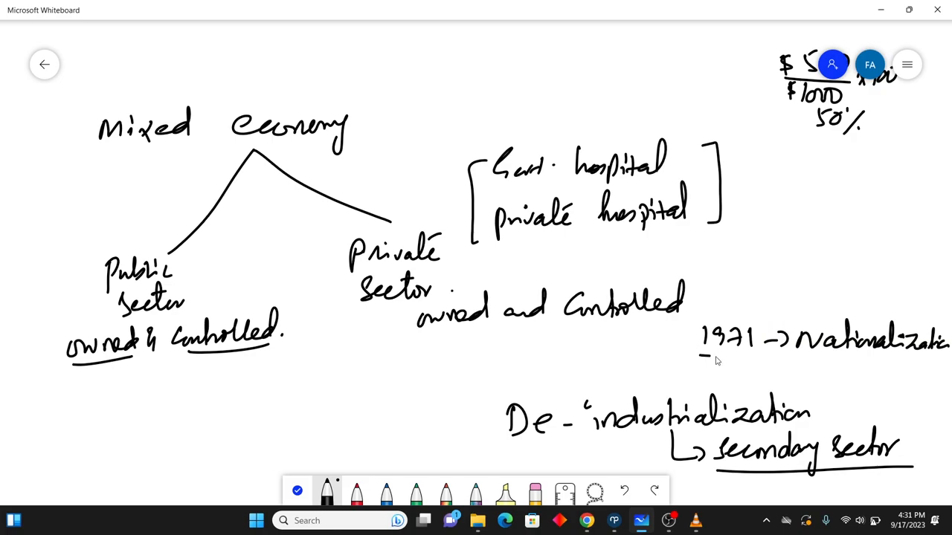
left_click_drag(705, 361, 950, 366)
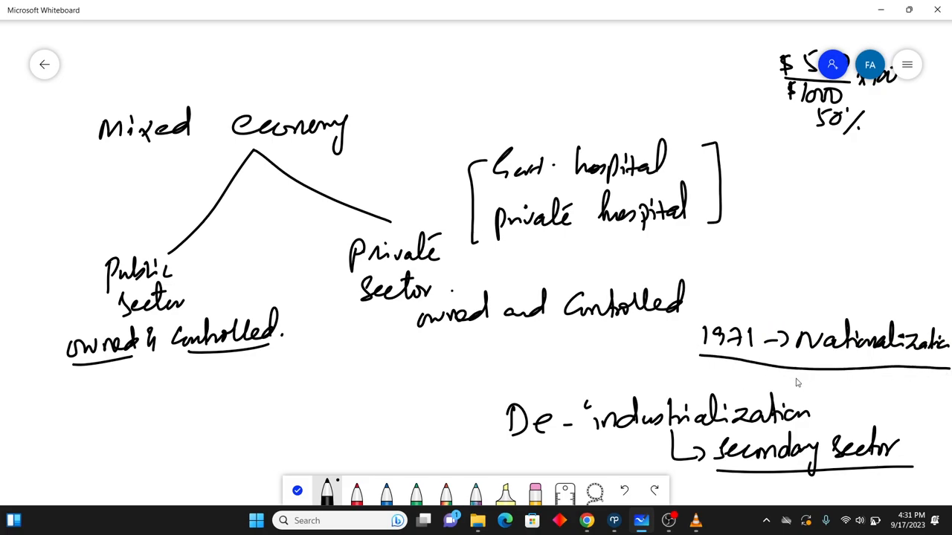
mouse_move(746, 395)
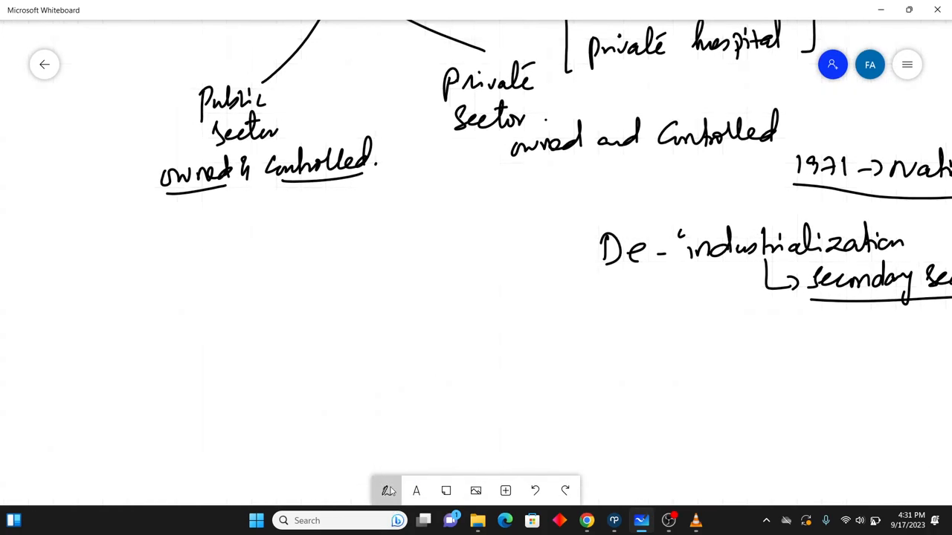
Step: With the black pen, handwrite 'like, Comment Share Subscribe.' below the notes
left_click(387, 491)
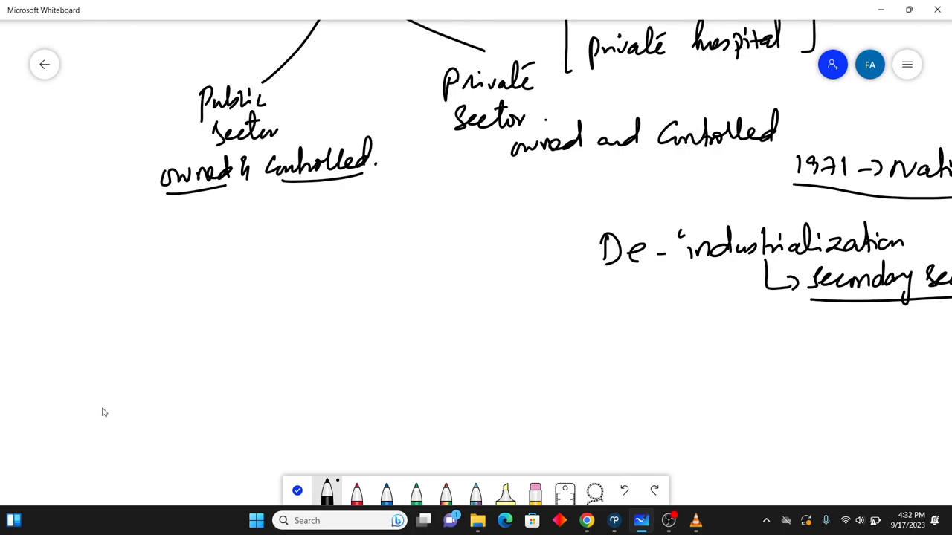
left_click_drag(97, 402, 160, 413)
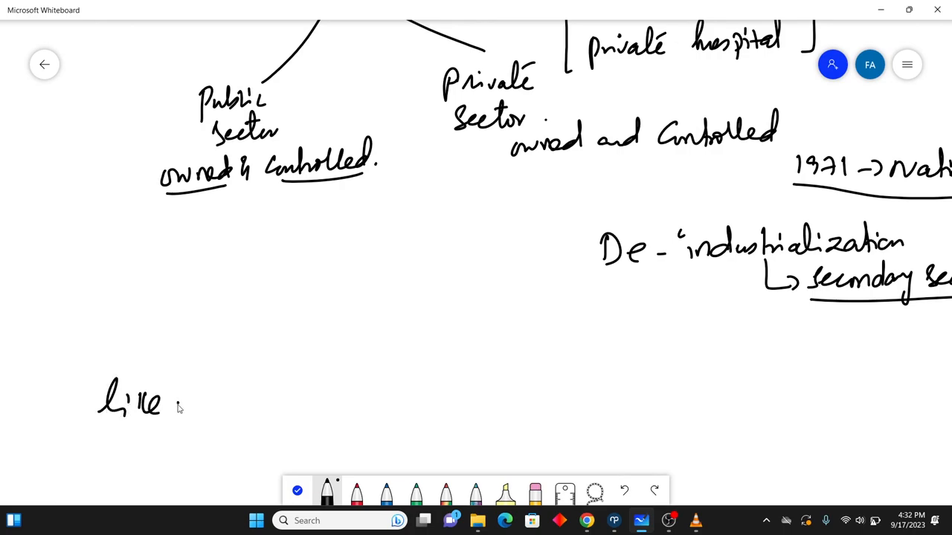
left_click_drag(179, 405, 283, 405)
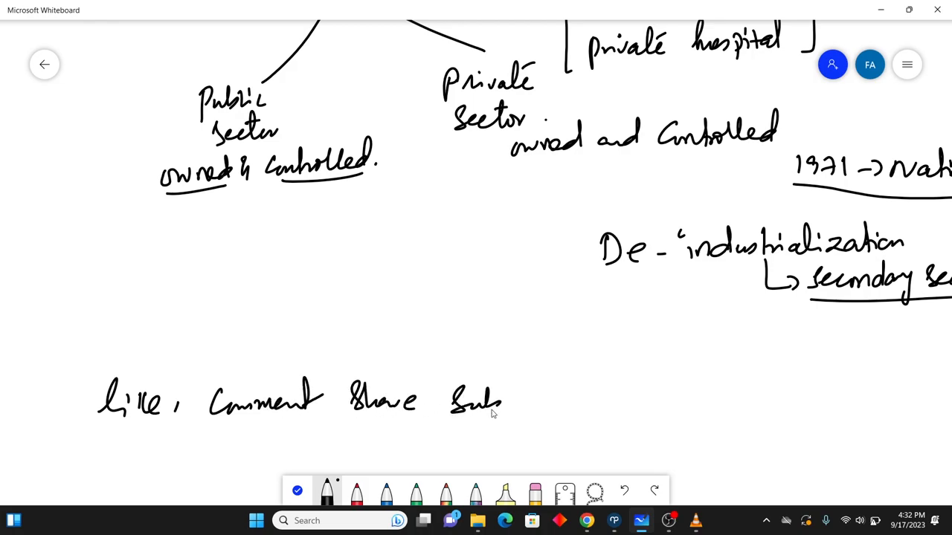
left_click_drag(506, 401, 565, 406)
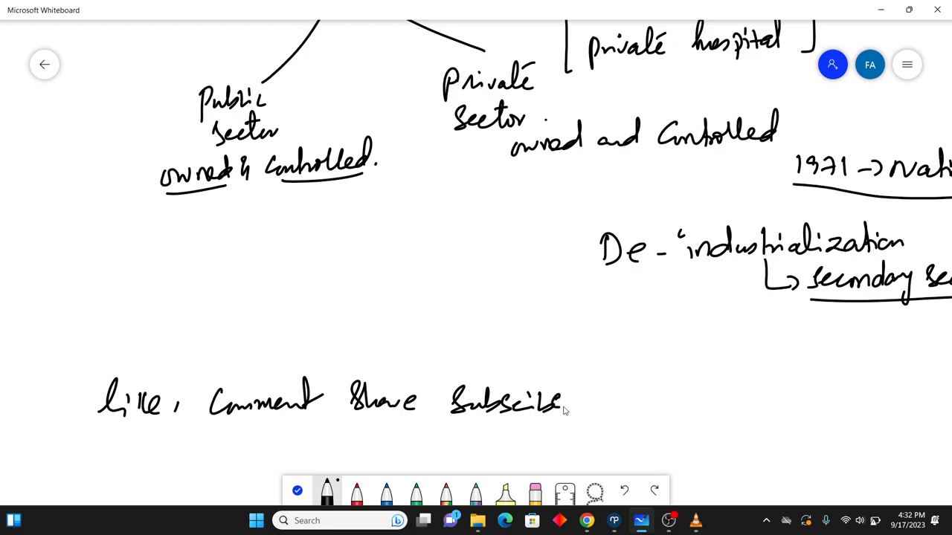
left_click(585, 405)
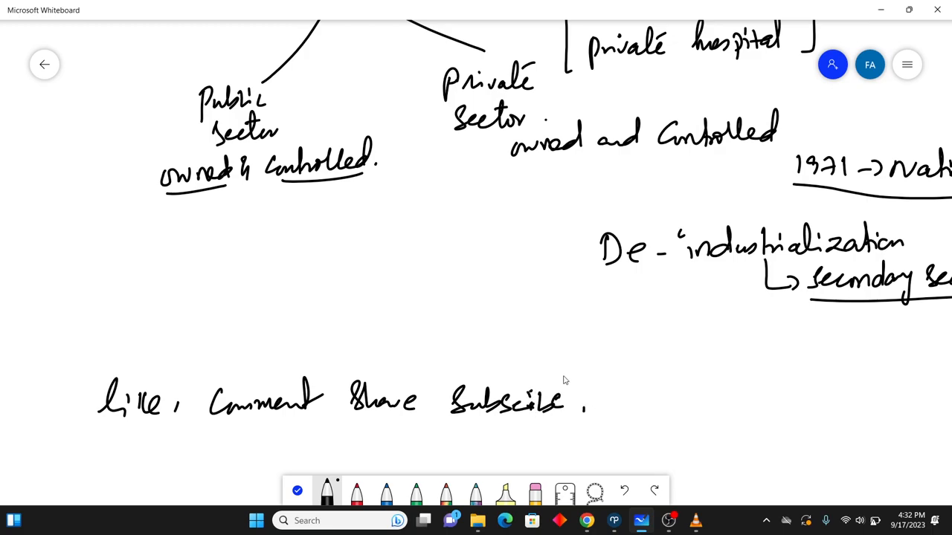